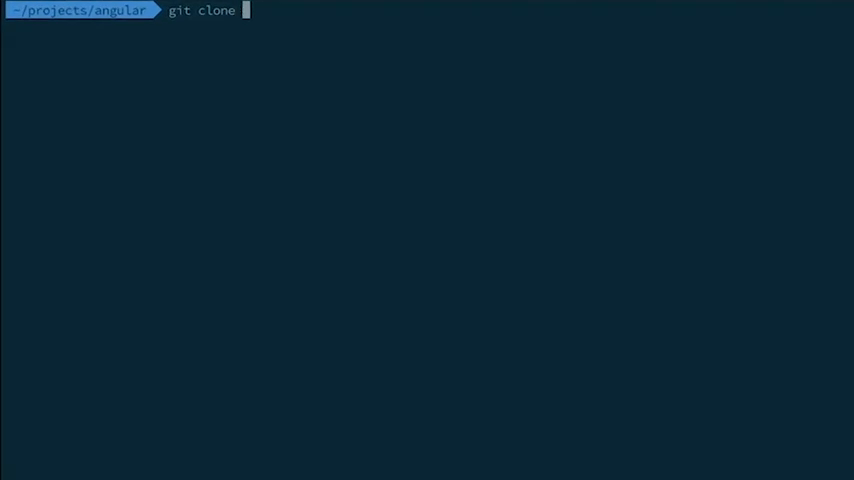
- Clone the starter branch of auth0-angular-sample and move into the cloned project folder
text(-b s)
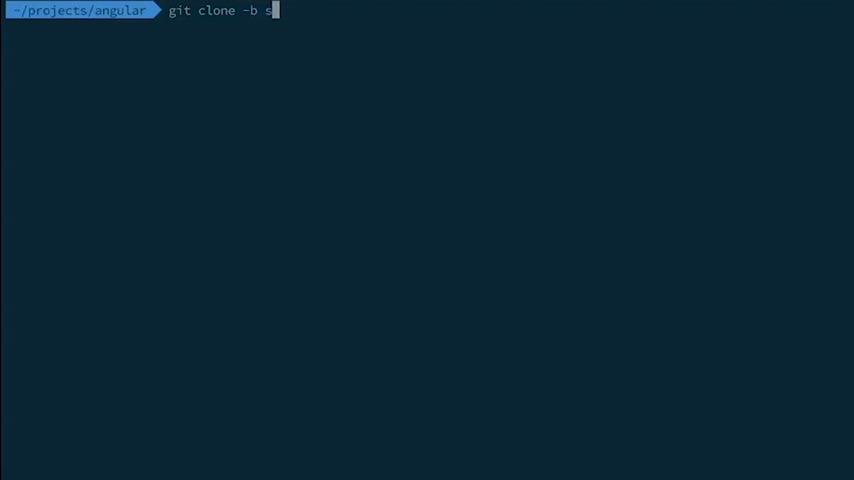
key(Return)
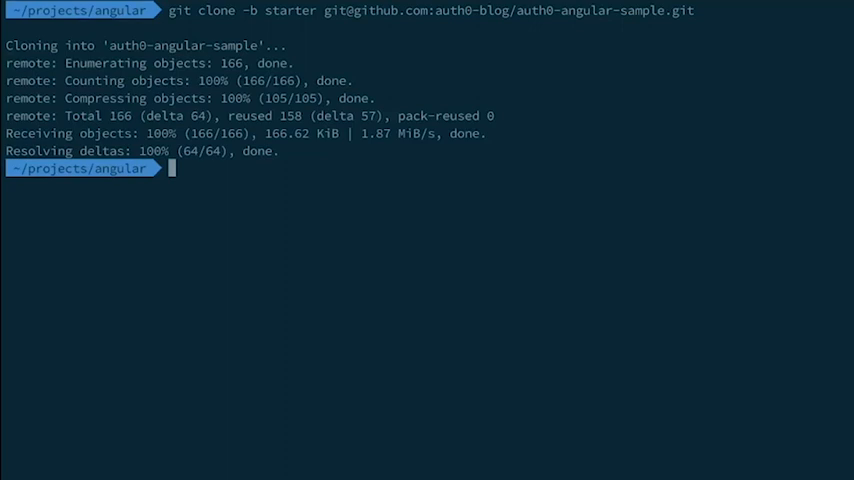
text(cd auth)
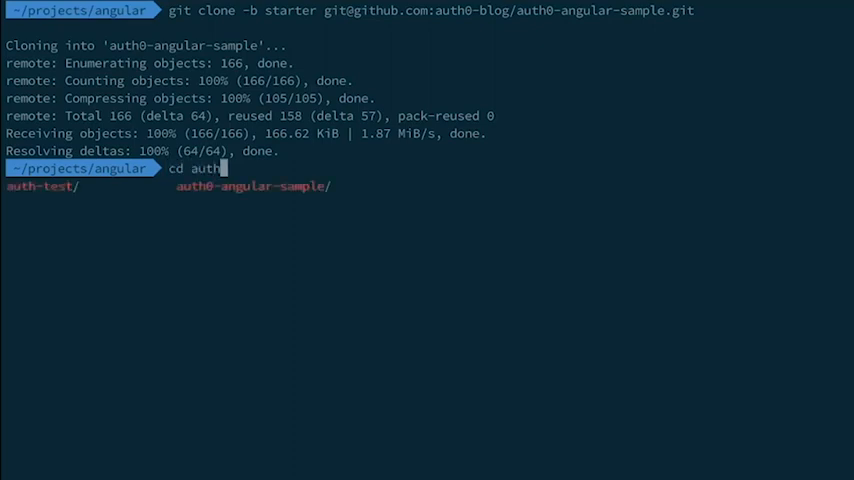
key(Tab)
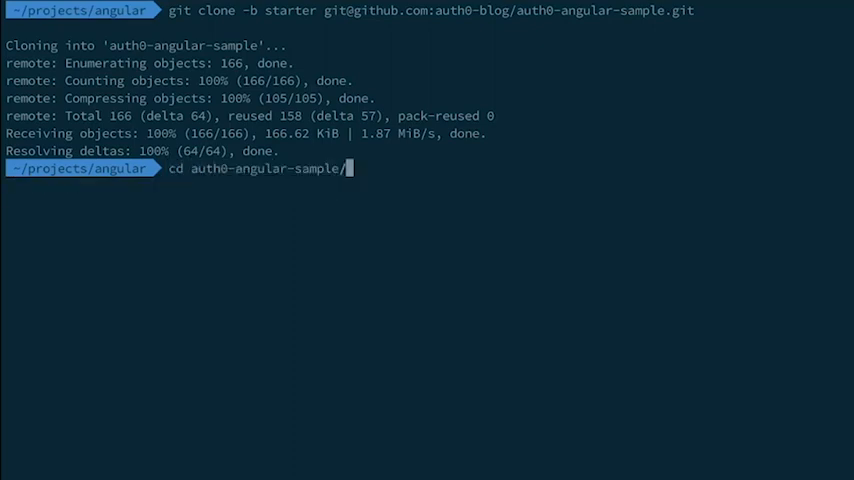
key(Return)
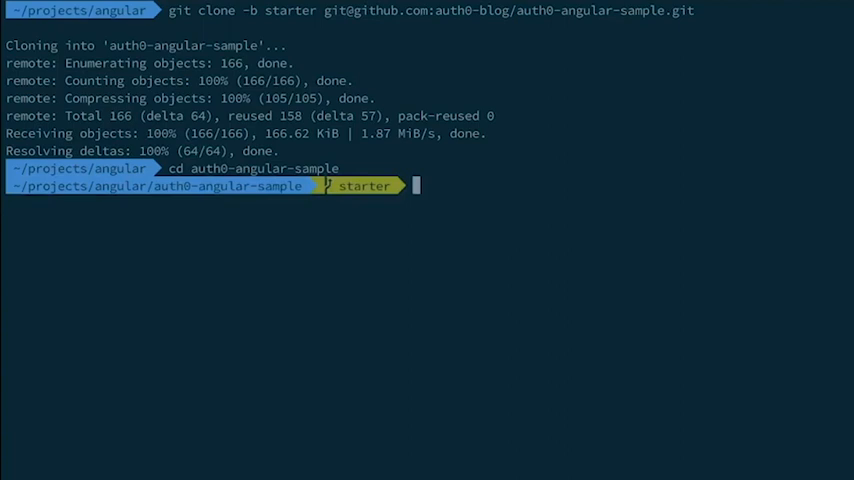
- Install the project's packages with npm install
text(npm)
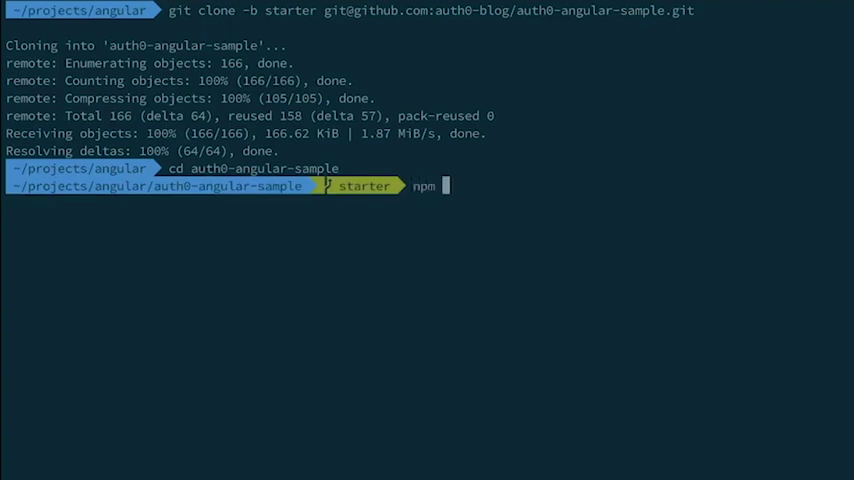
text(install)
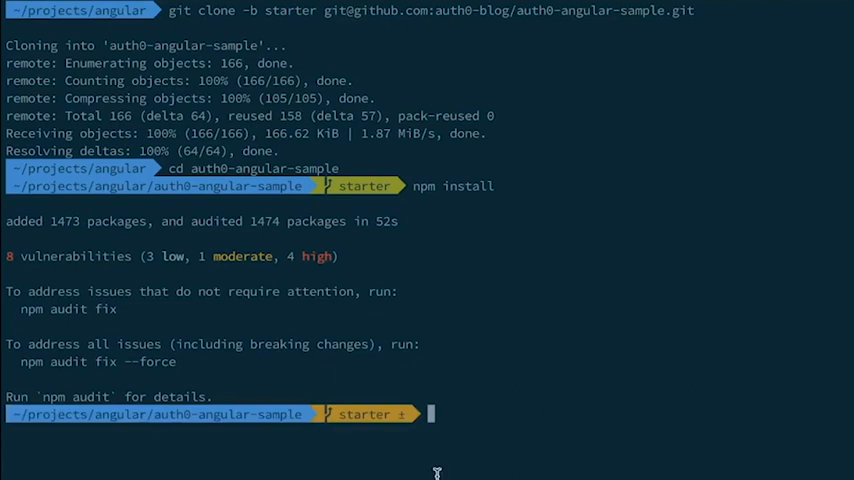
- Start the app with npm start and look down the home page at localhost:4040
text(npm star)
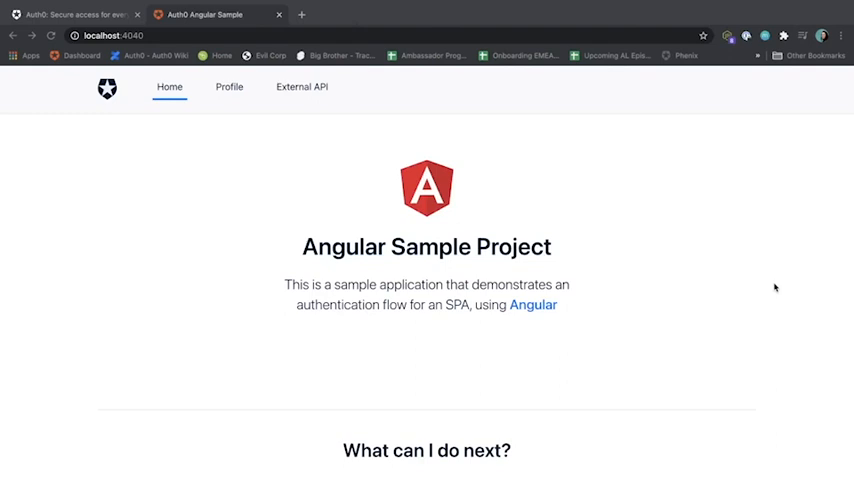
scroll(down, 3)
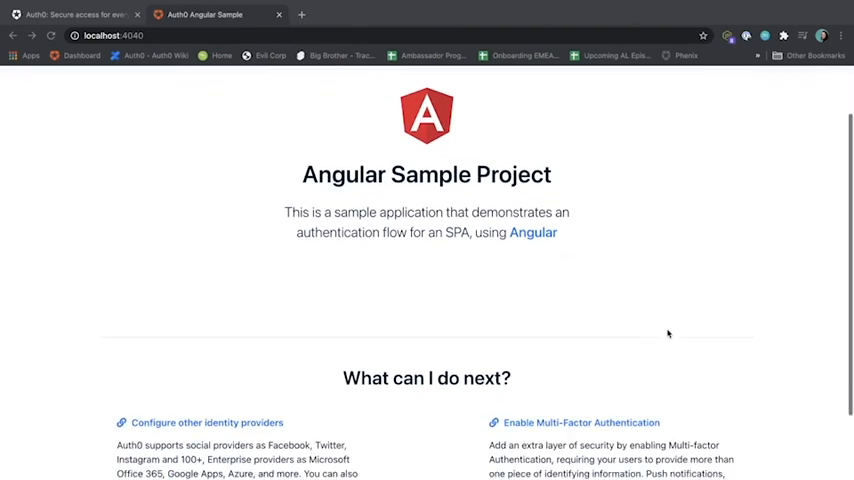
scroll(down, 3)
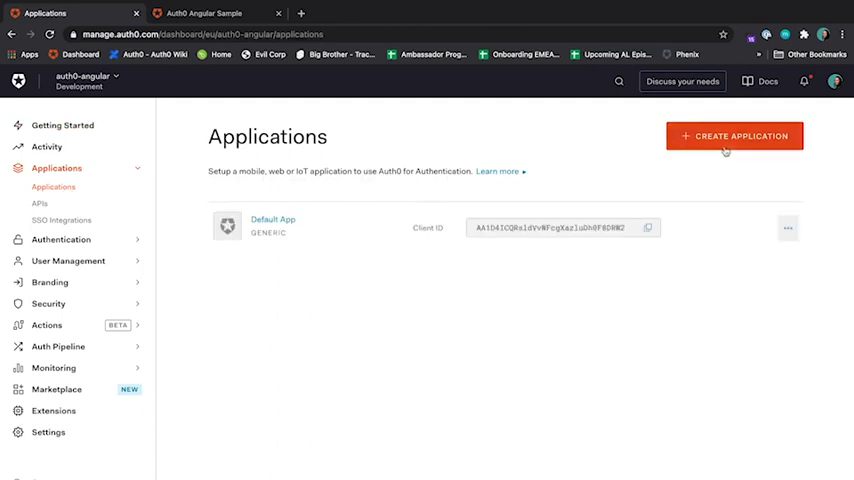
- Create a Single Page Web Application named Auth0 Angular Sample
click(736, 136)
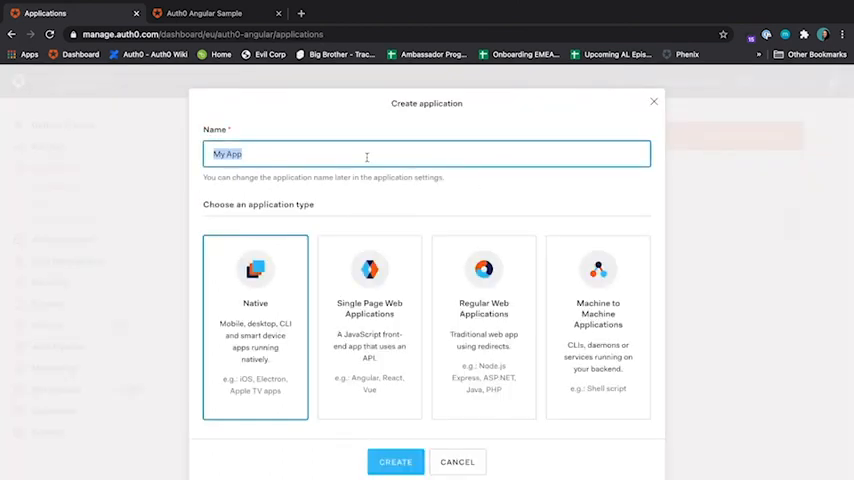
text(Auth0 A)
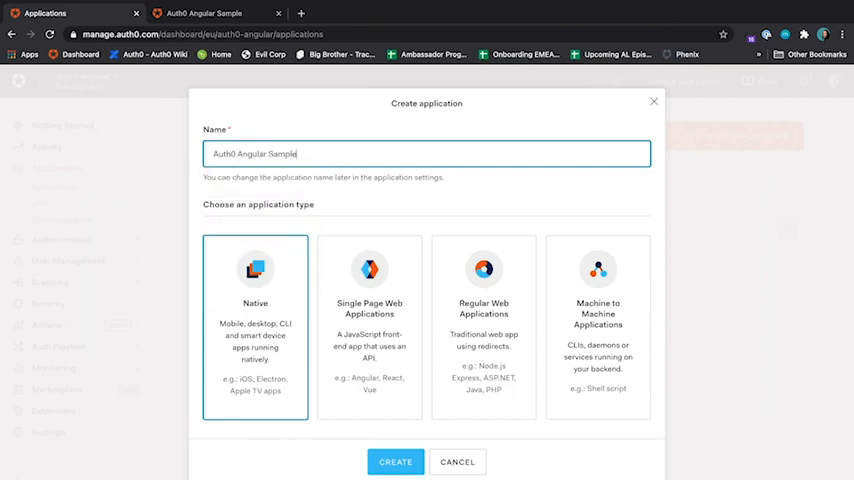
click(368, 324)
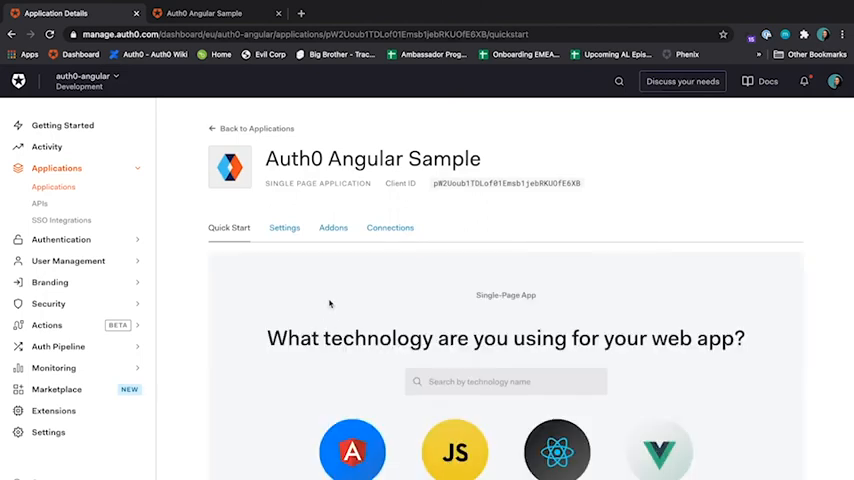
- Review the Auth0 Angular Sample settings down to Application URIs and back up to domain and client ID
click(284, 228)
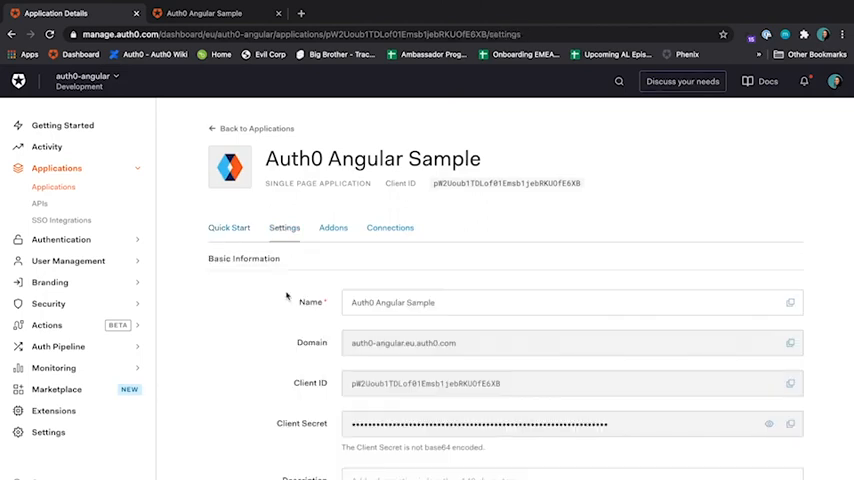
scroll(down, 3)
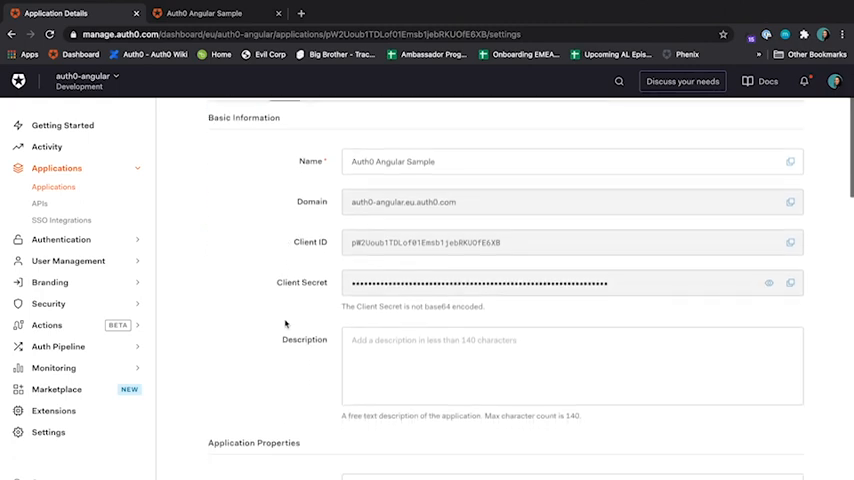
scroll(down, 3)
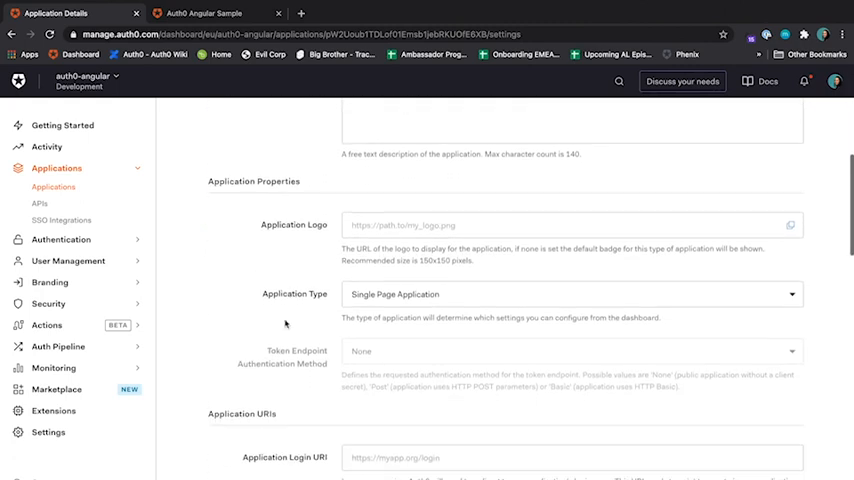
scroll(down, 3)
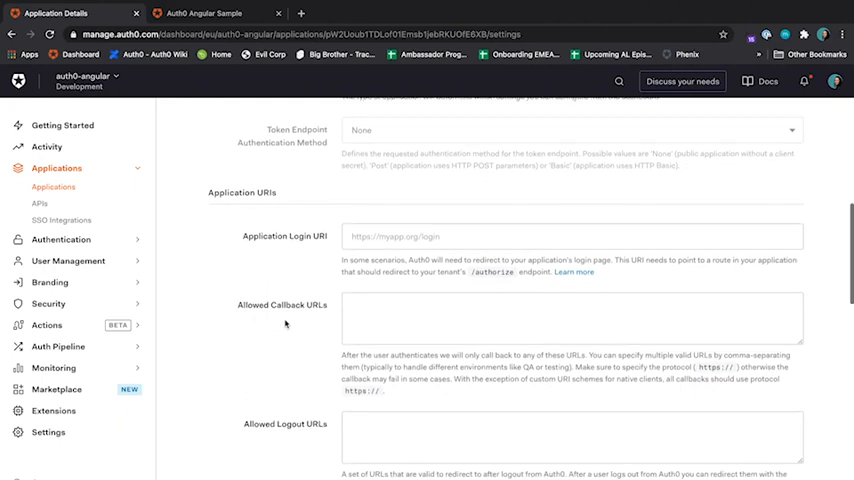
scroll(down, 3)
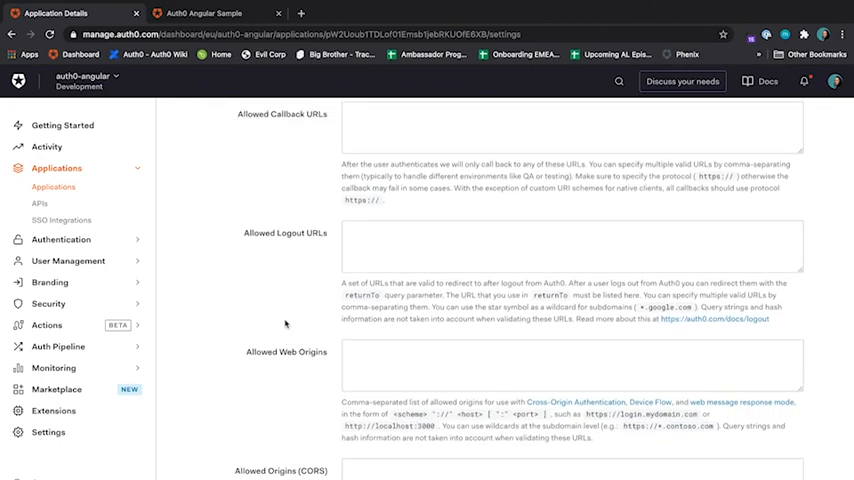
scroll(up, 3)
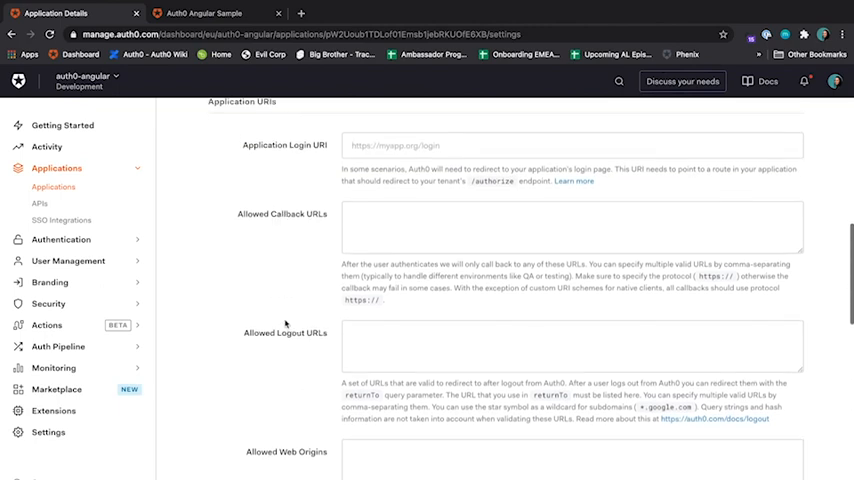
scroll(up, 3)
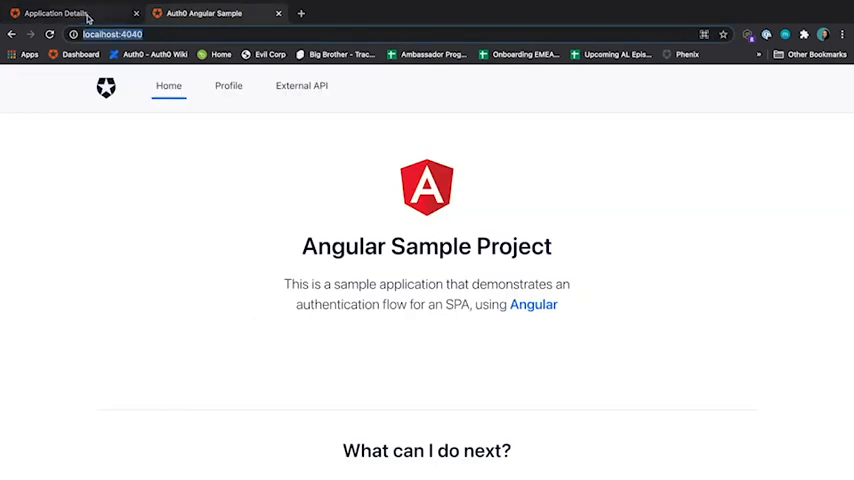
click(56, 12)
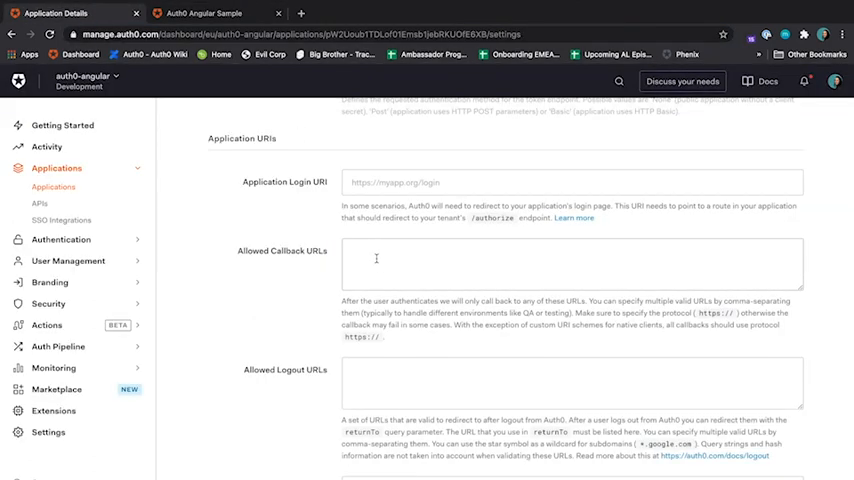
scroll(down, 3)
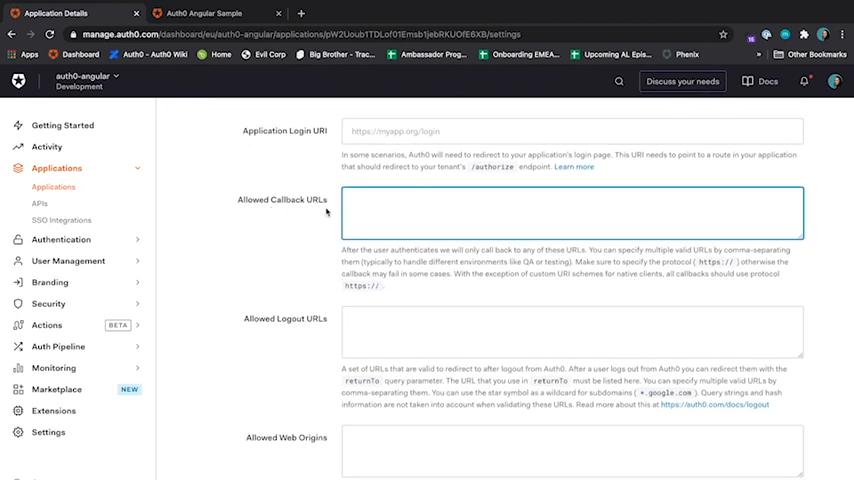
text(http://localhost:4040/)
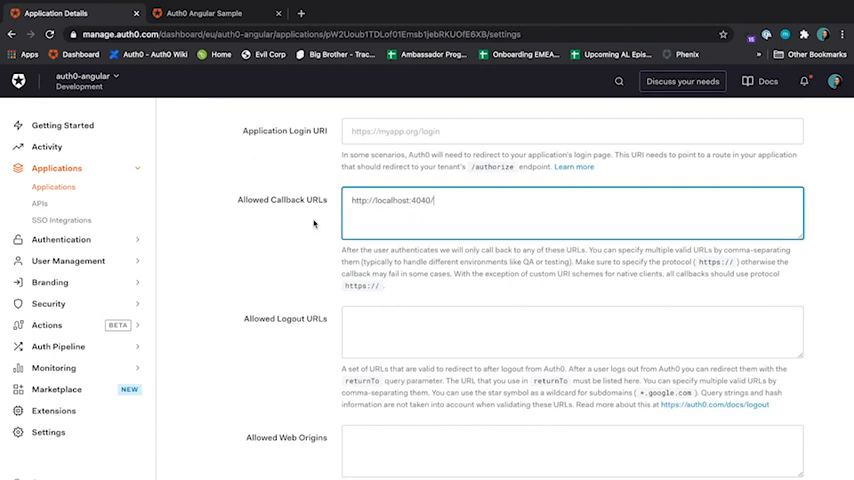
scroll(down, 3)
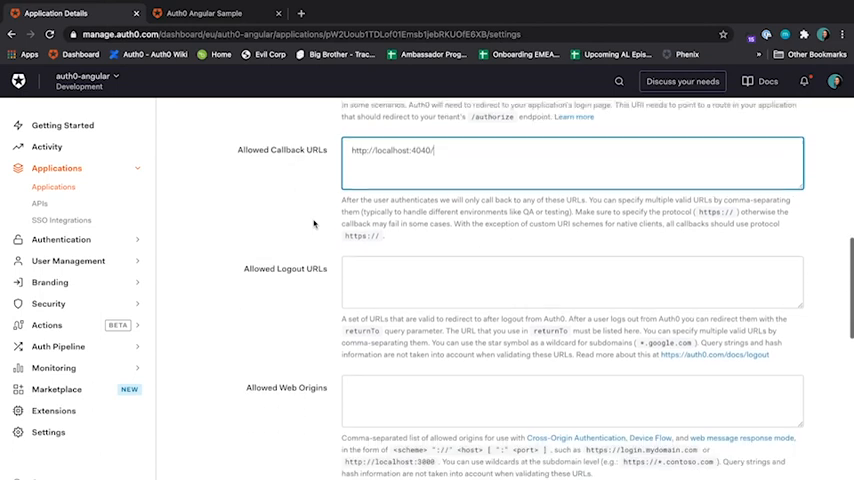
scroll(down, 3)
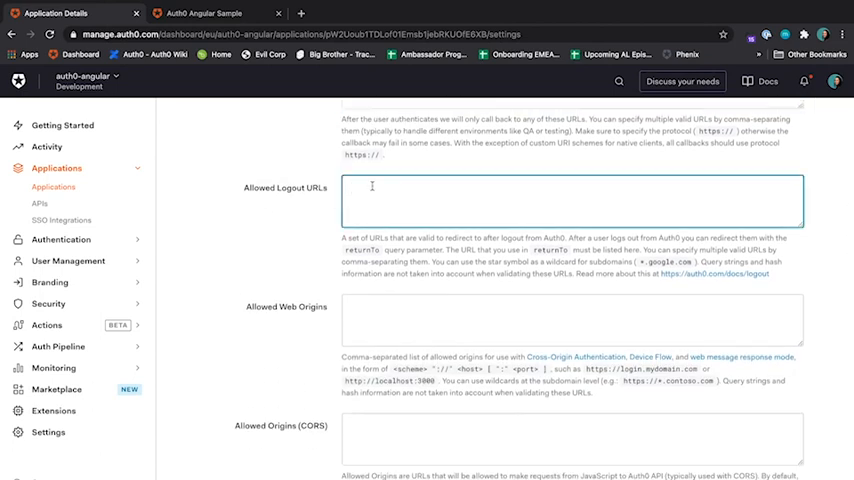
scroll(down, 3)
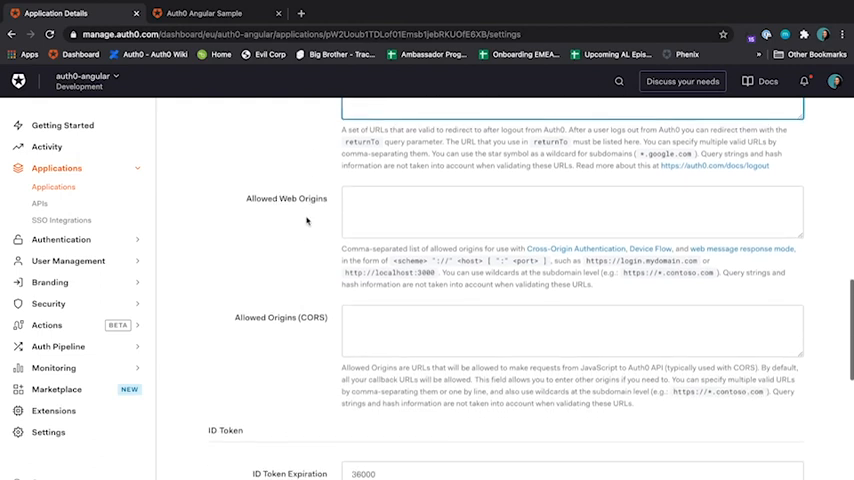
scroll(up, 3)
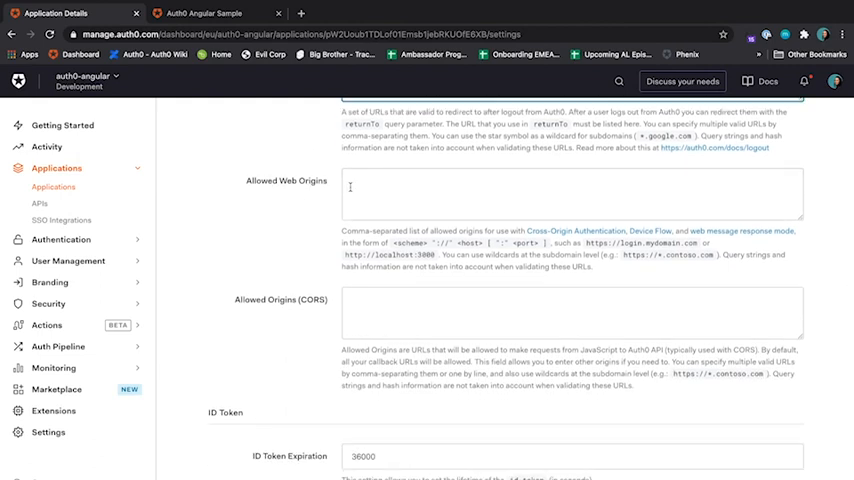
click(576, 194)
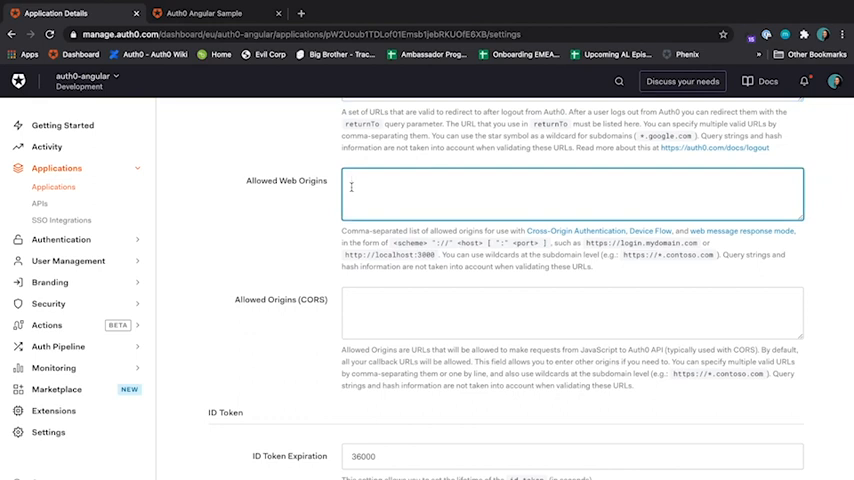
text(http://localhost:4040/)
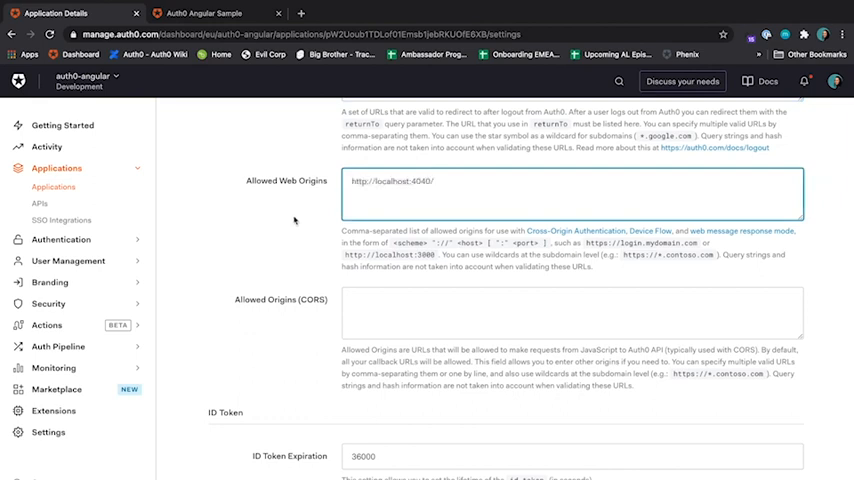
scroll(down, 3)
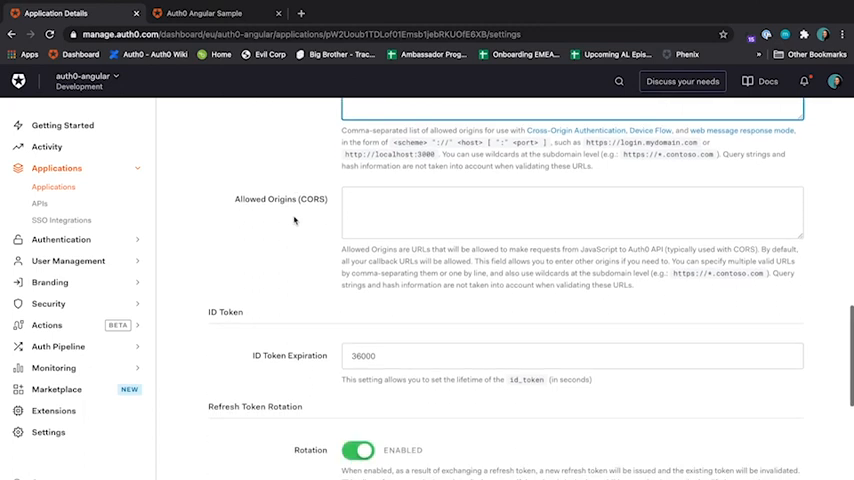
scroll(down, 3)
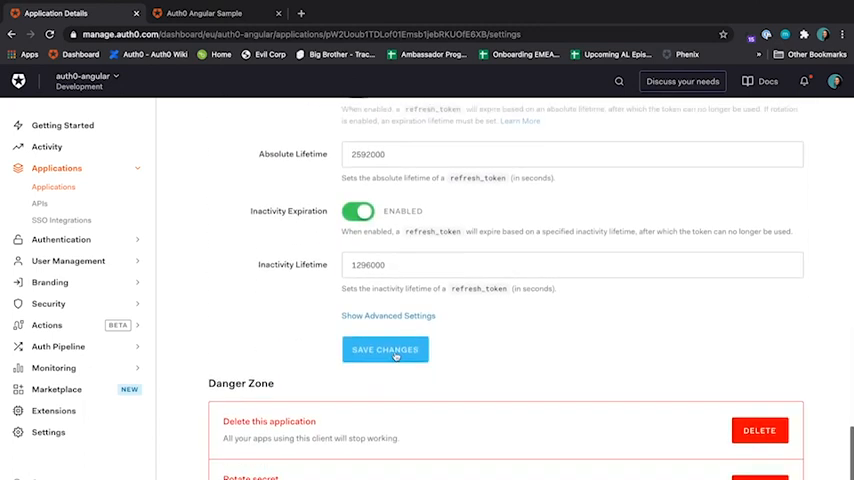
click(384, 348)
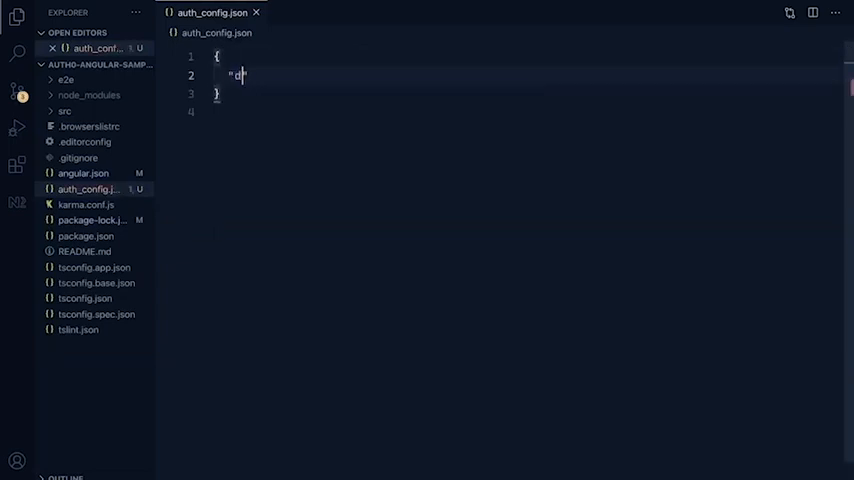
- Write a JSON object with "domain" and "clientId" keys and paste the Auth0 client ID value
text(omain": "DOMAIN",)
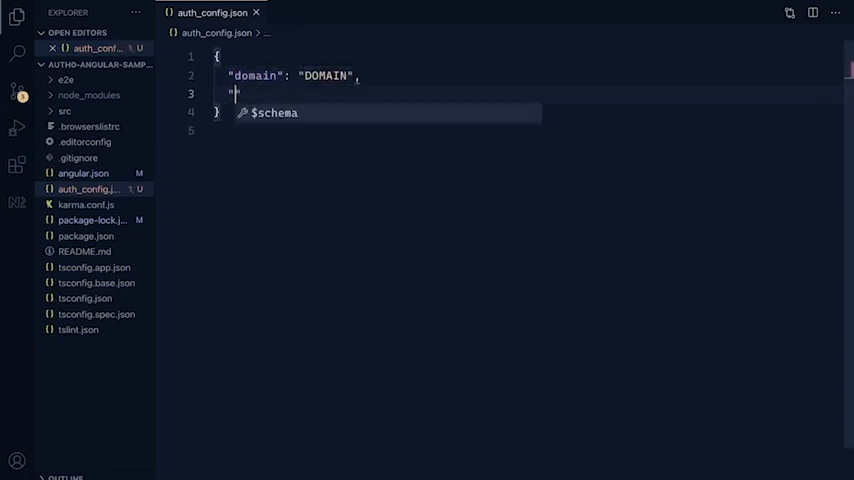
text(clientId)
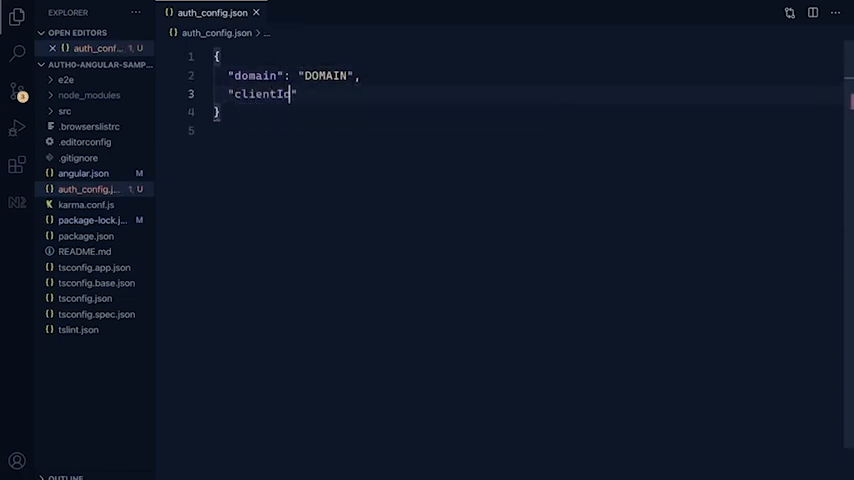
text(: "C)
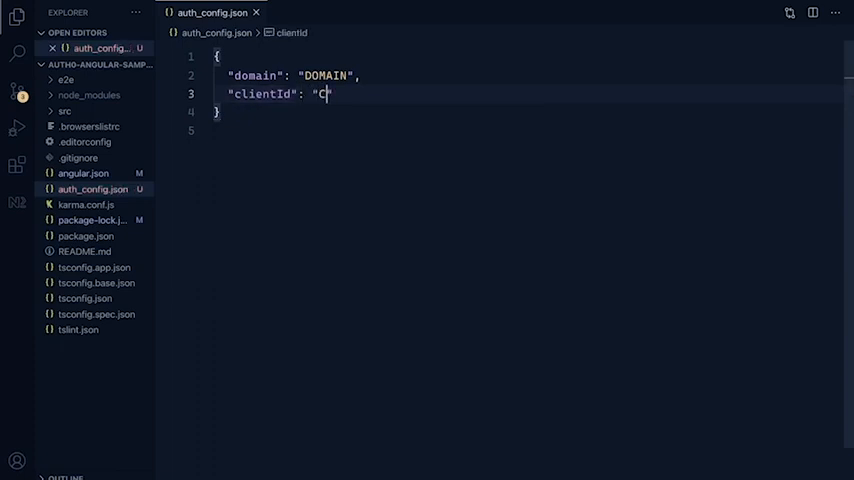
text(LIENTID)
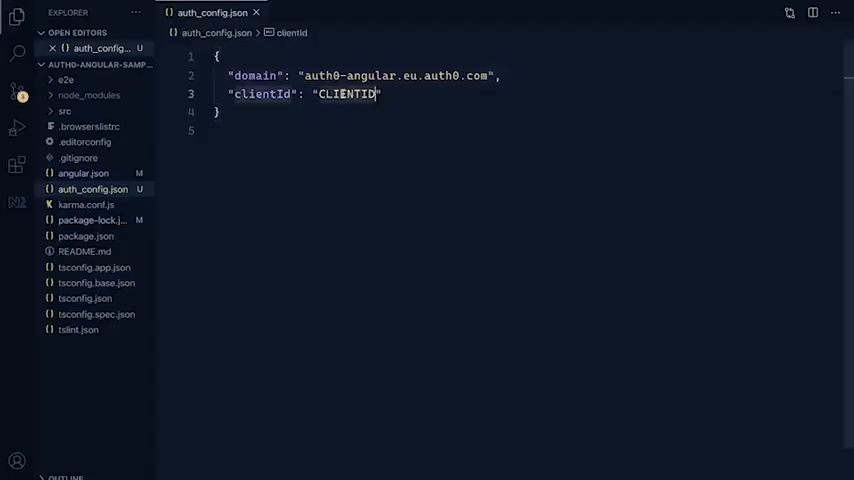
text(t1tdge52mGGc6I7p84brm2z6265duCeJ)
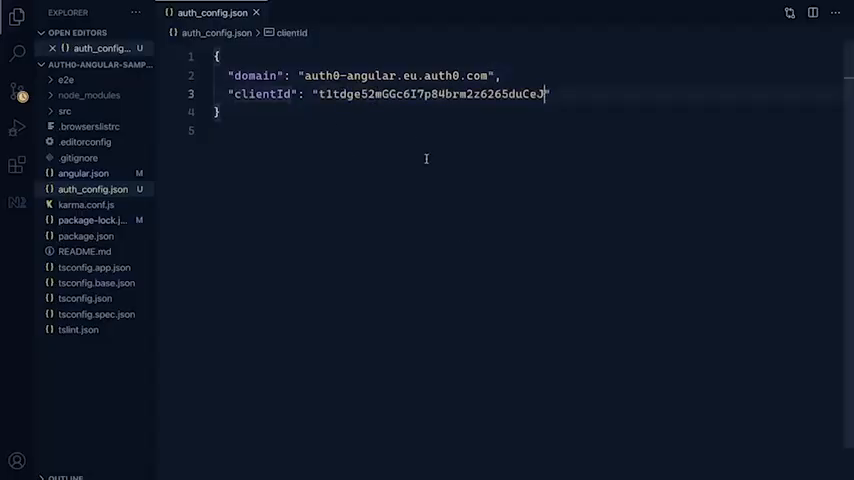
mouse_move(540, 208)
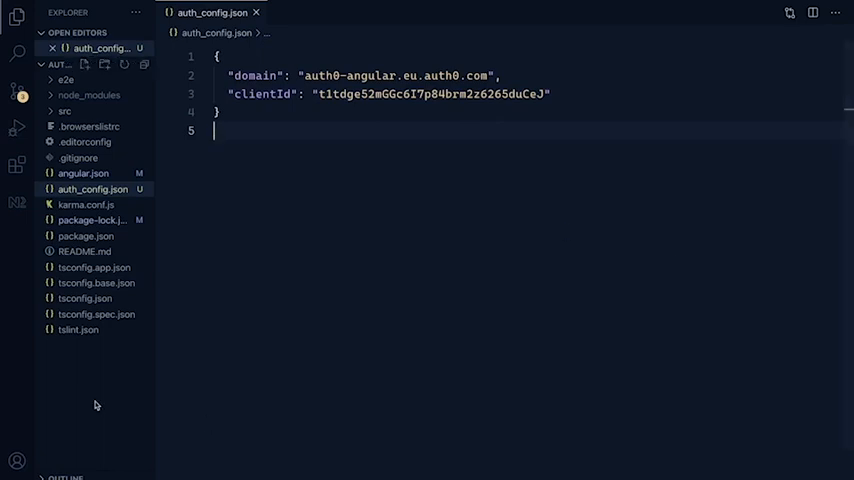
- In environment.ts, import domain and clientId from '../../auth_config.json'
click(64, 110)
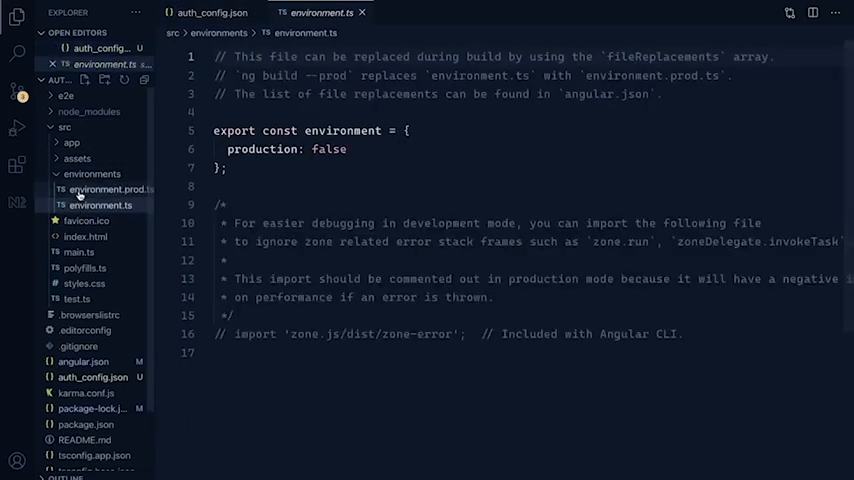
mouse_move(100, 204)
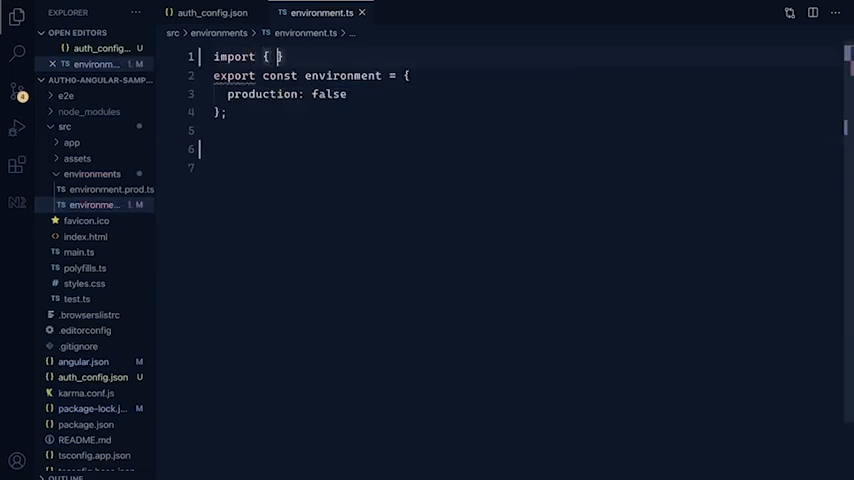
text(domain, clientId)
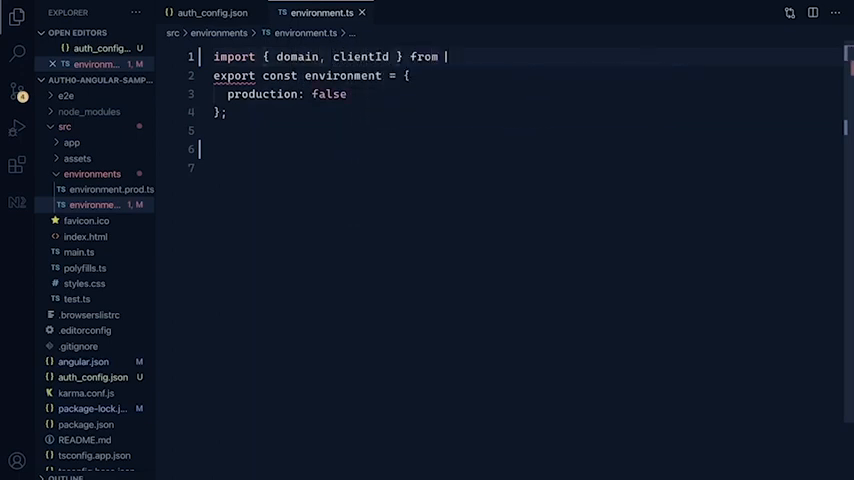
text('../..')
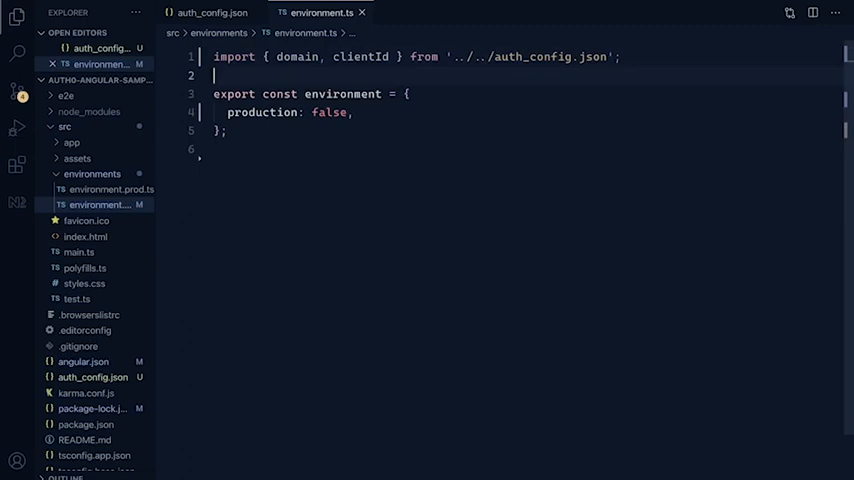
- Add auth: { domain, clientId, redirectUri: window.location.origin } to the environment
text(auth: {)
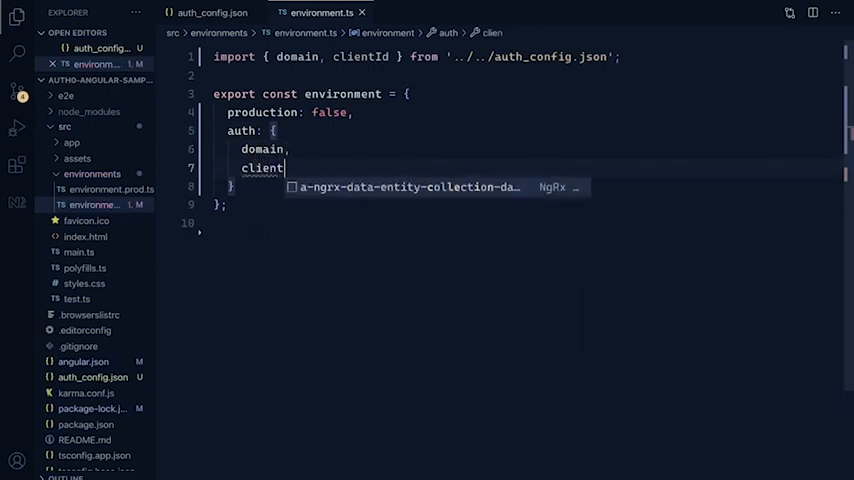
text(Id,)
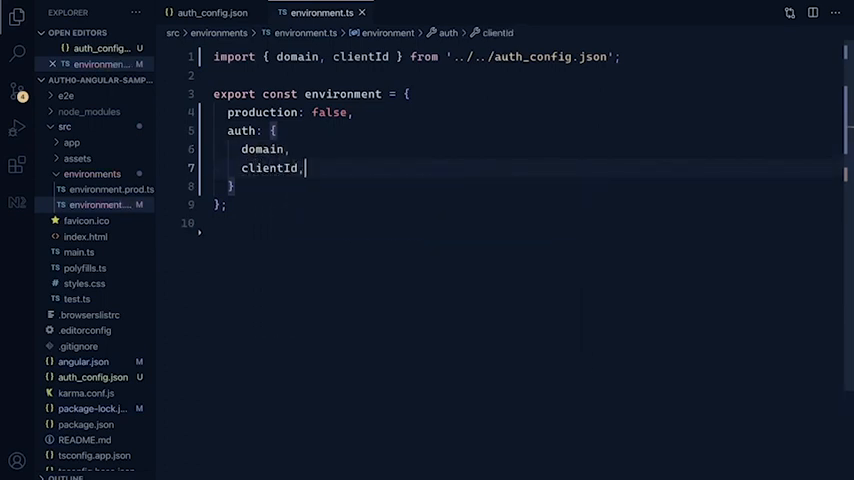
text(redirectUri)
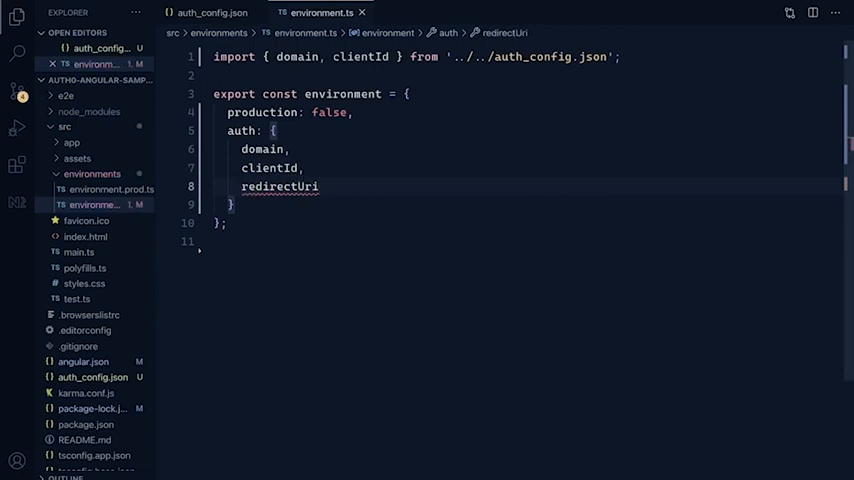
text(:)
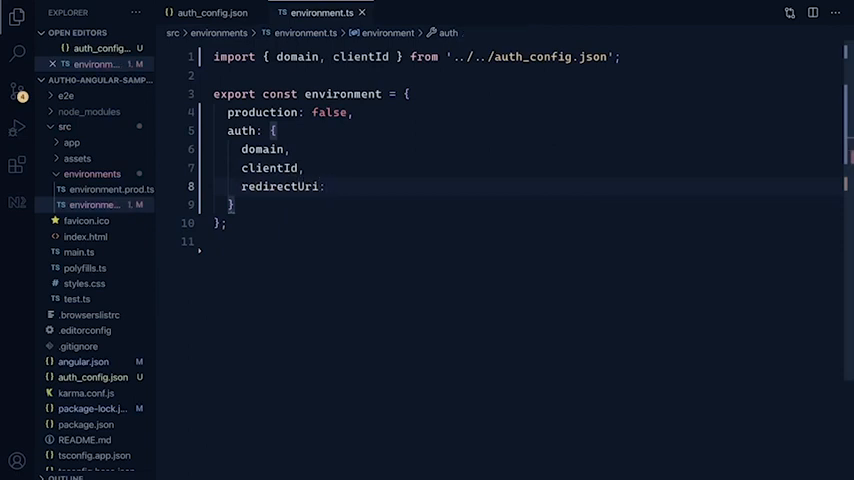
text(window.location.origin)
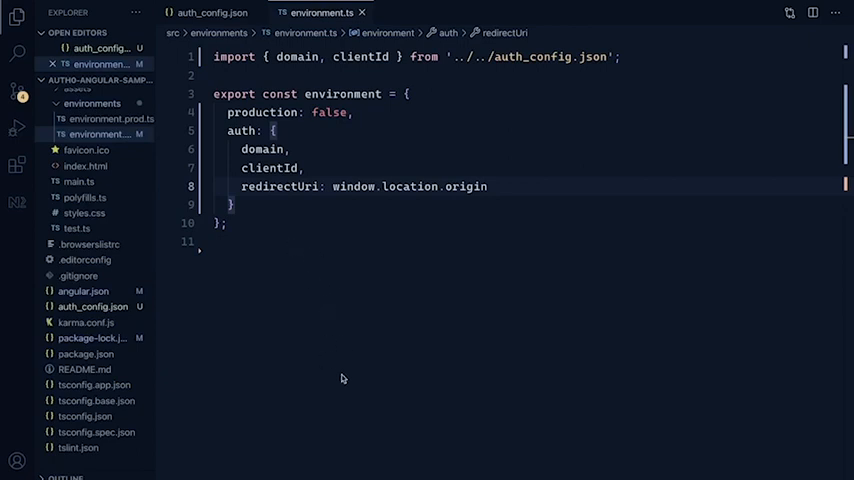
mouse_move(86, 448)
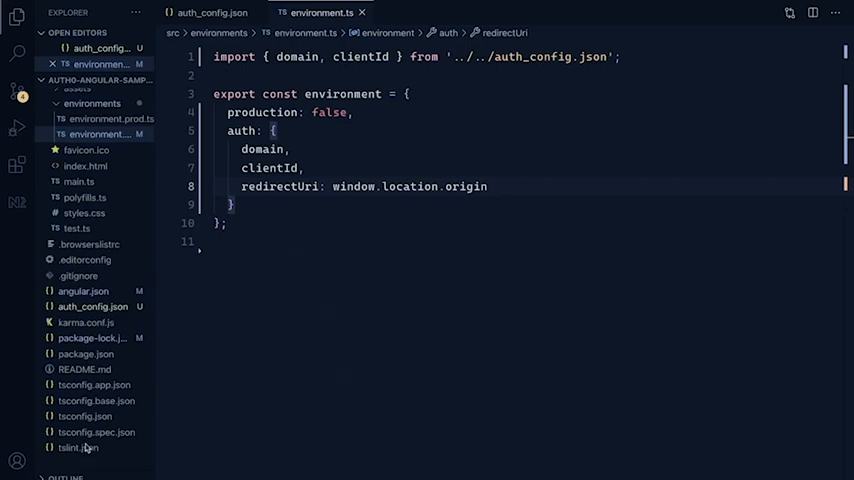
click(96, 416)
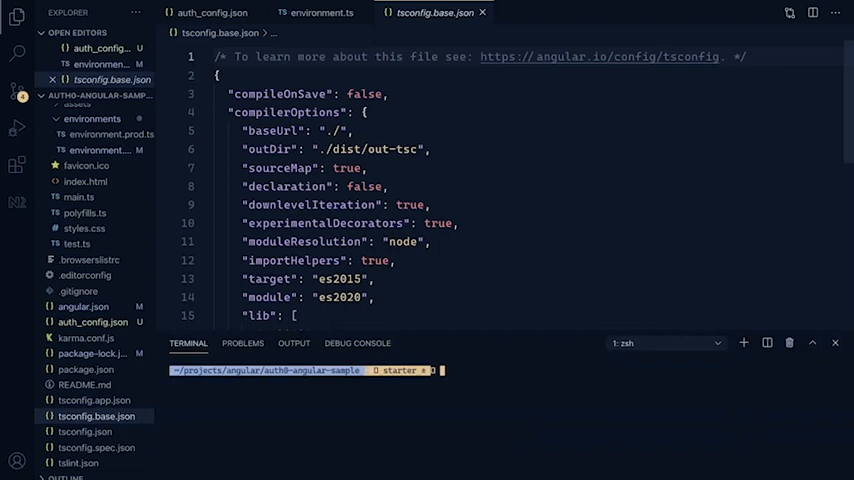
text(ng add @auth0/auth0-angular)
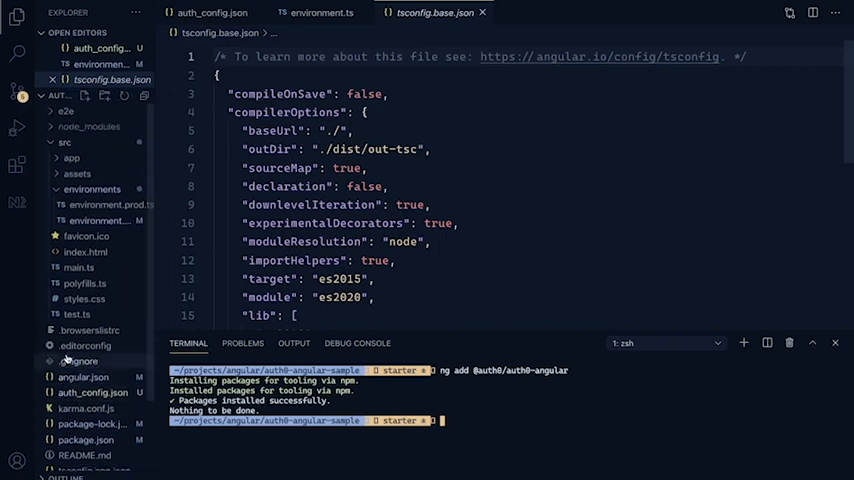
click(72, 158)
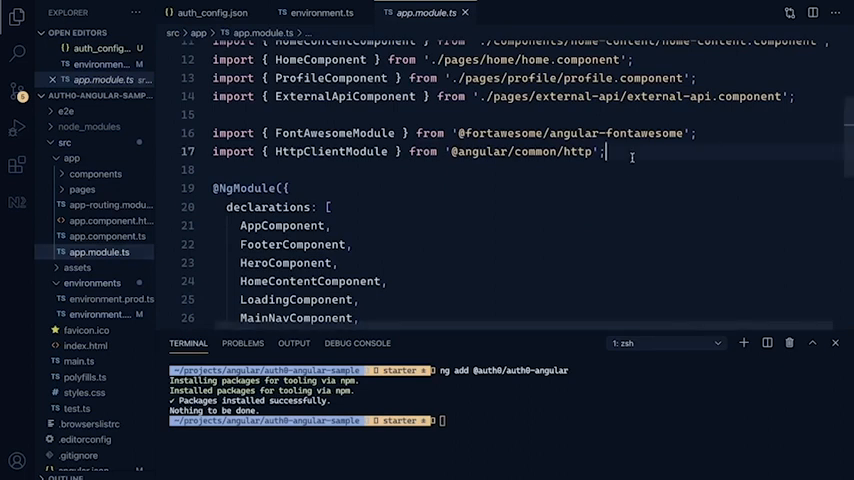
text(import { AuthModule } from)
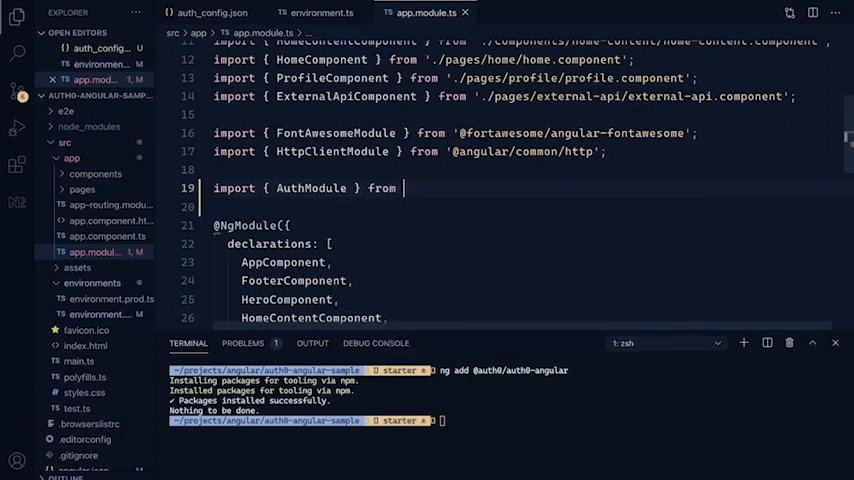
text('@auth0/auth0-angular';)
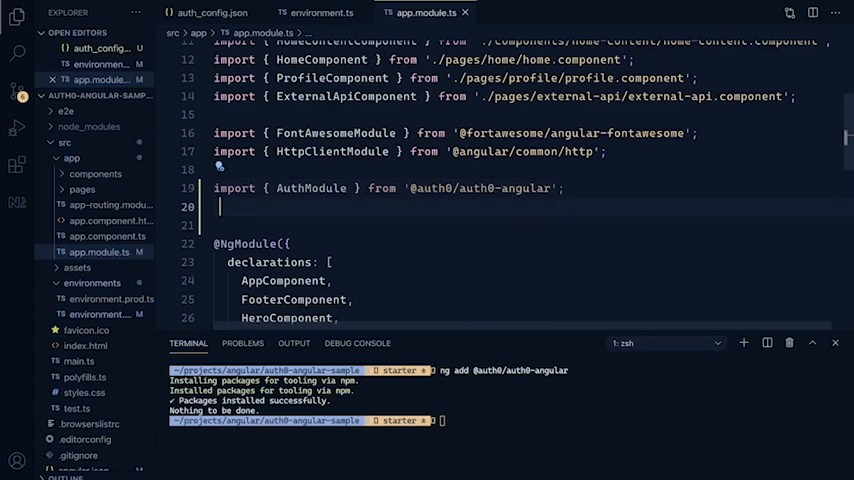
- Import environment as env from '../environments/environment'
text(import)
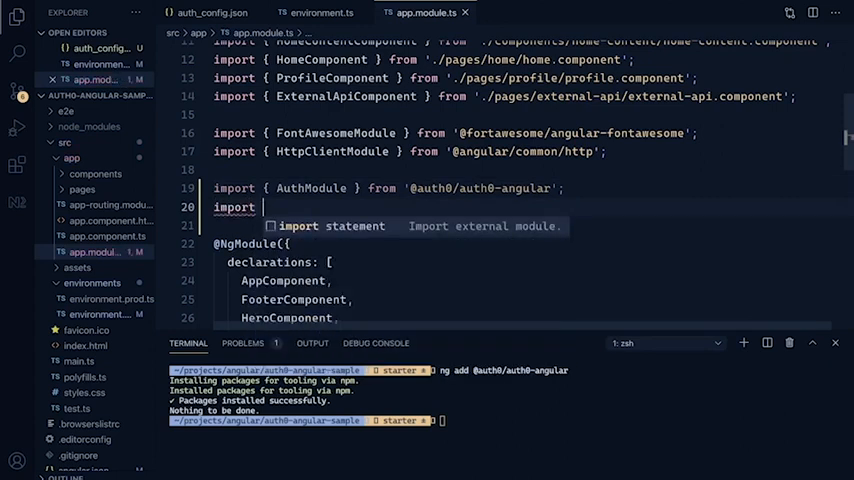
text({ environment as)
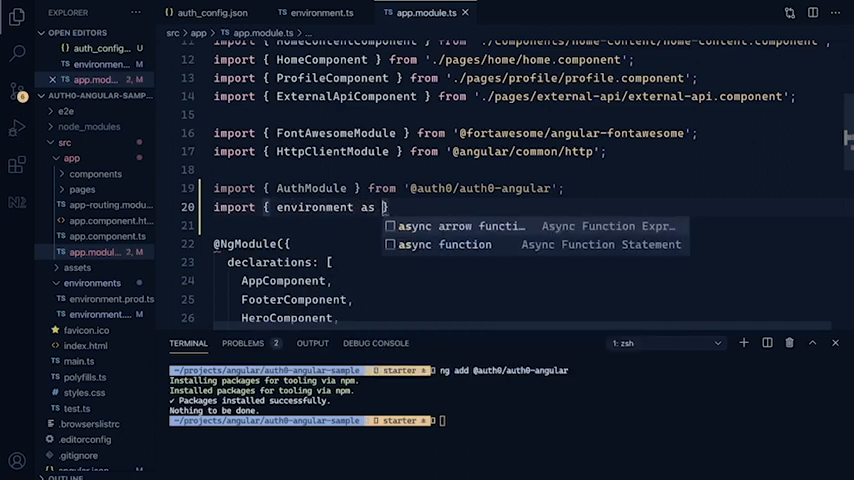
text(env)
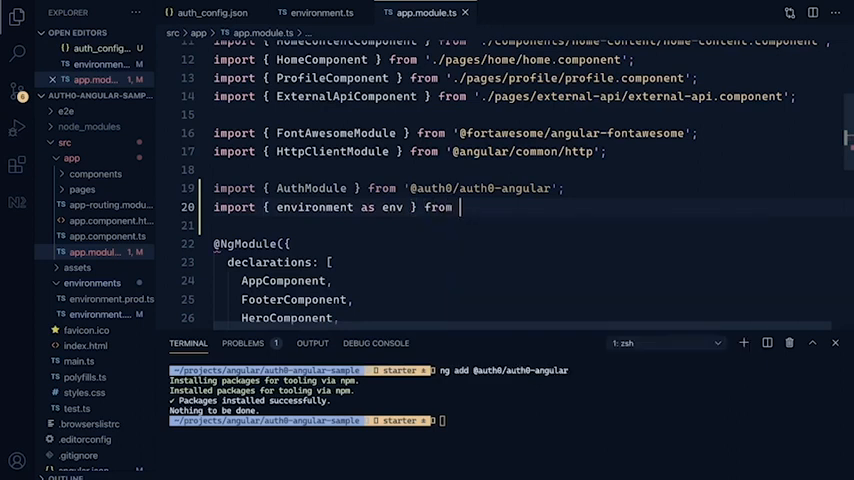
text('../environments/environment')
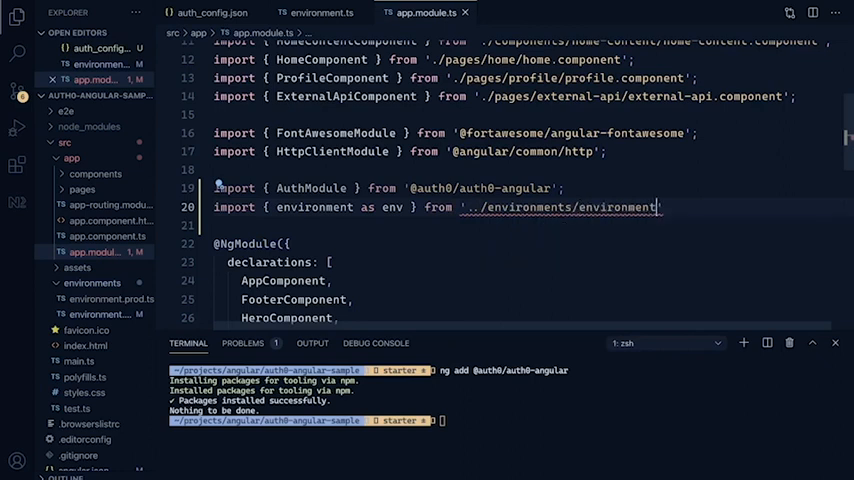
text(;)
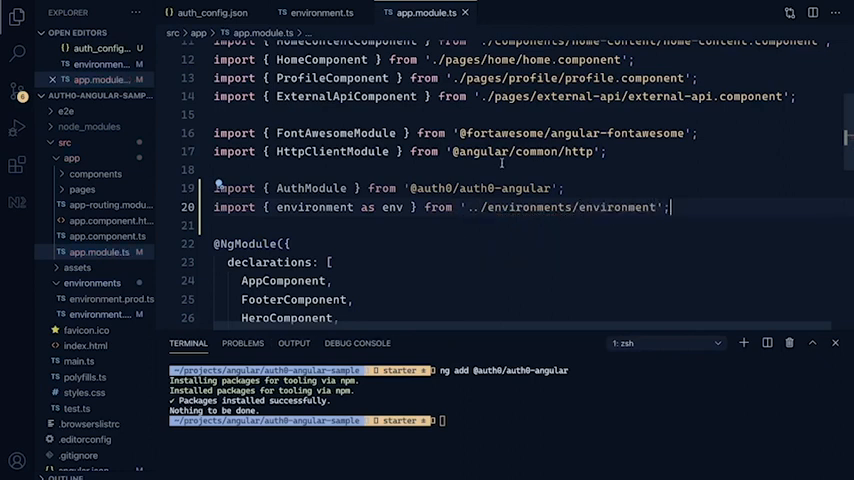
scroll(down, 3)
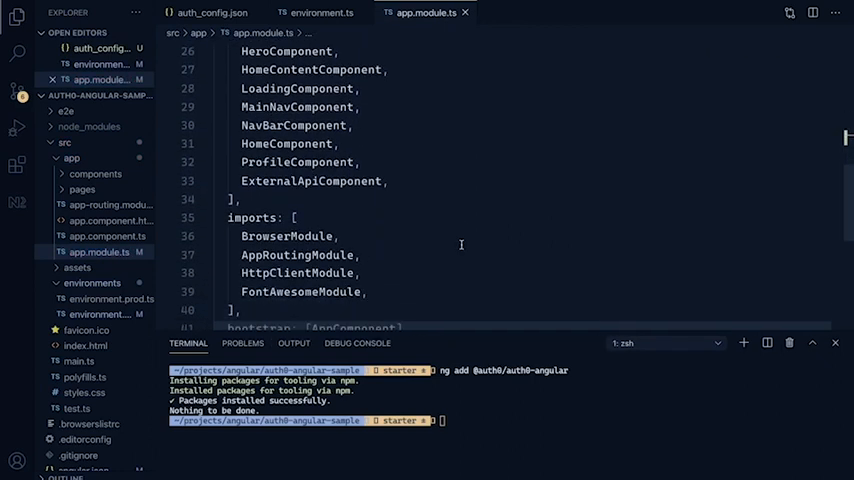
- Add AuthModule.forRoot({ ...env.auth }) to the module's imports array
scroll(down, 3)
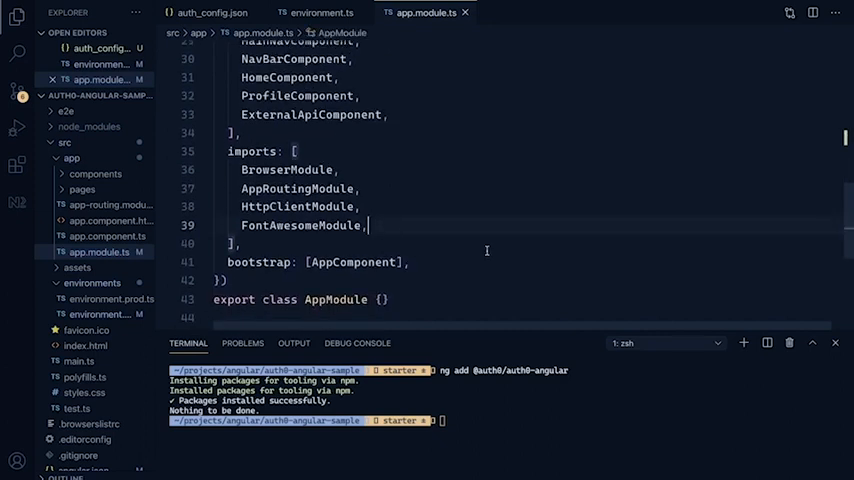
text(Auth)
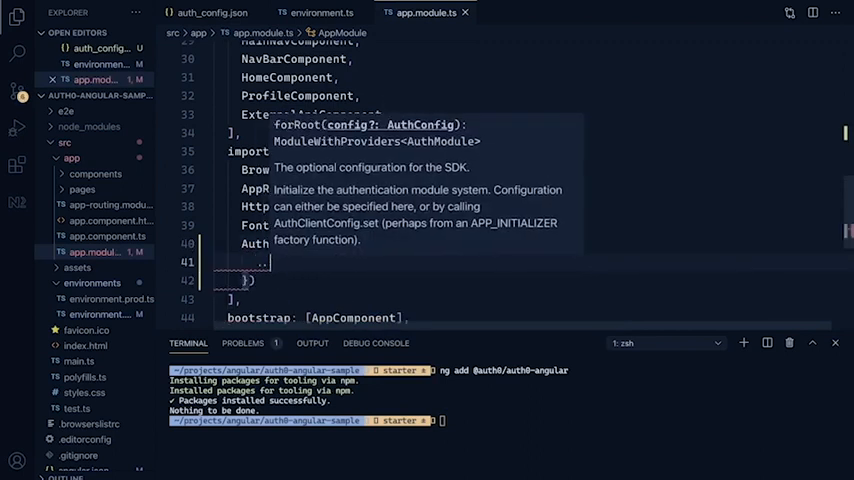
text(.a)
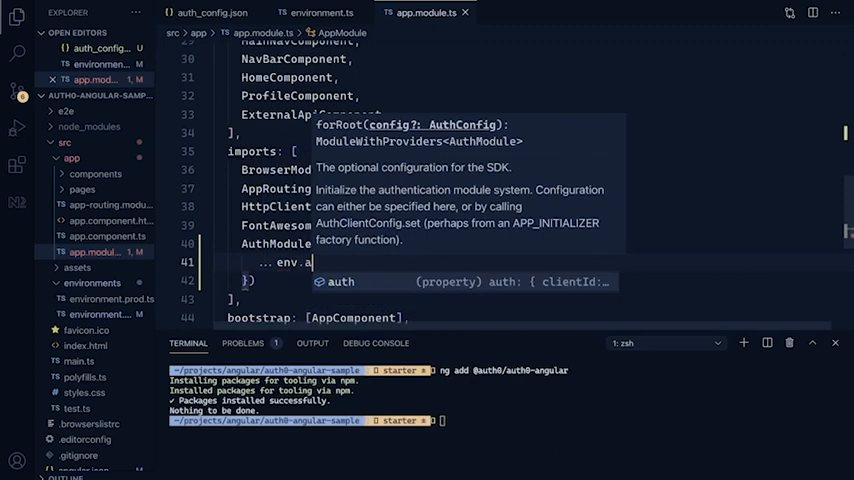
text(uth,)
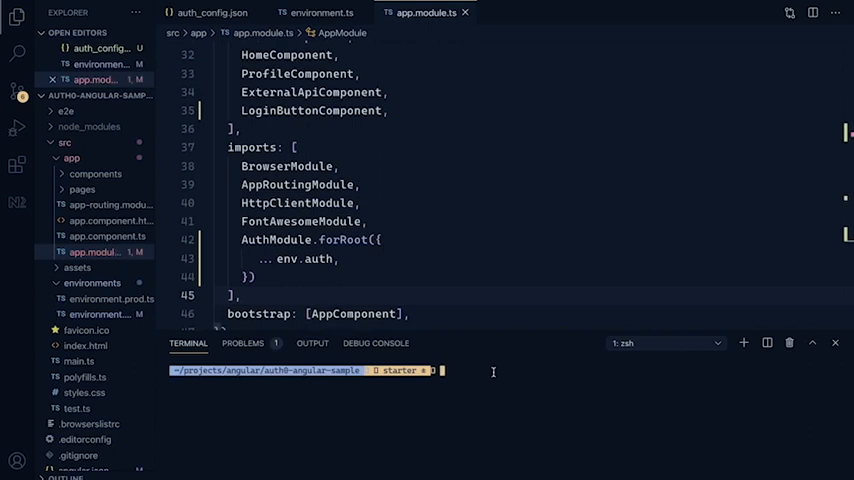
- Run ng g c components/login-button --inlineStyle --skipTests to create the component's HTML and TypeScript files
text(np)
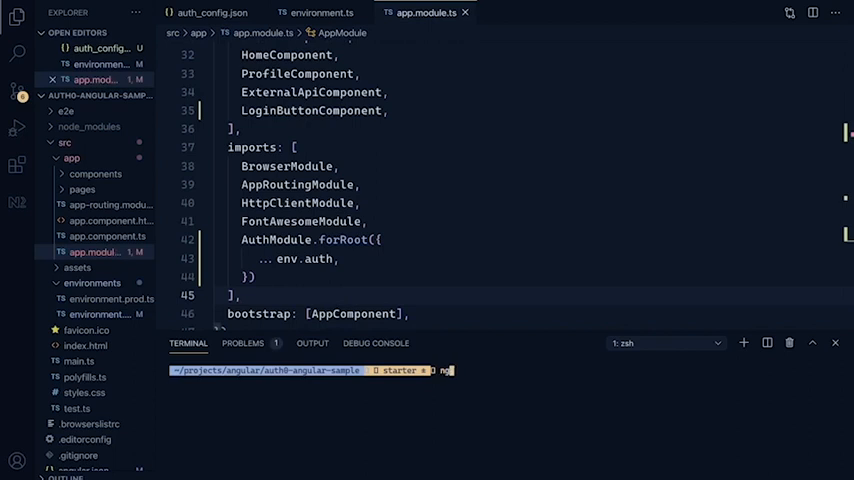
text(g c components/)
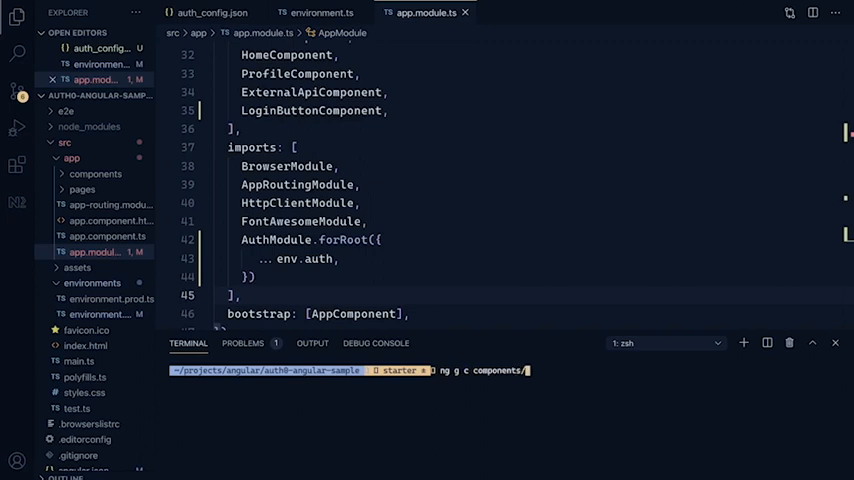
text(login-button)
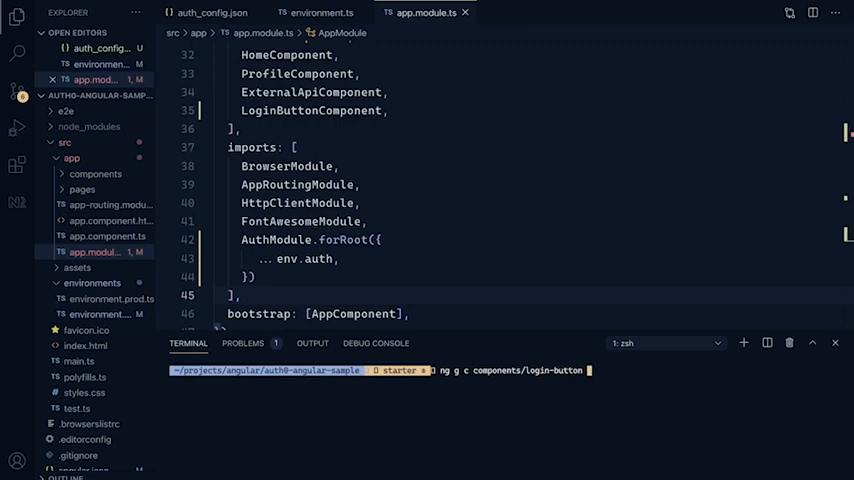
text(--inline)
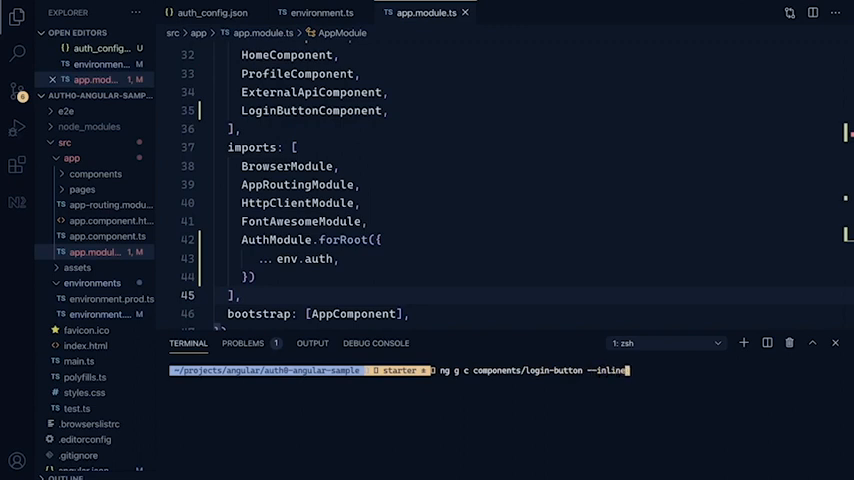
text(Style)
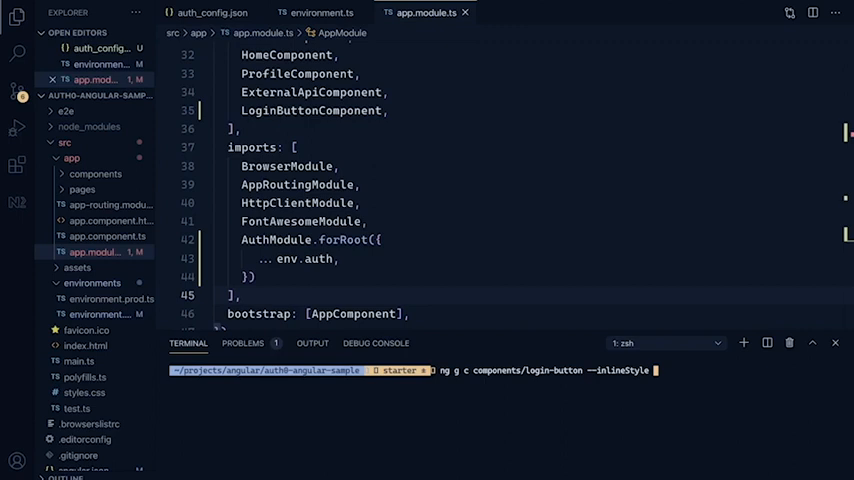
text(--skipTests)
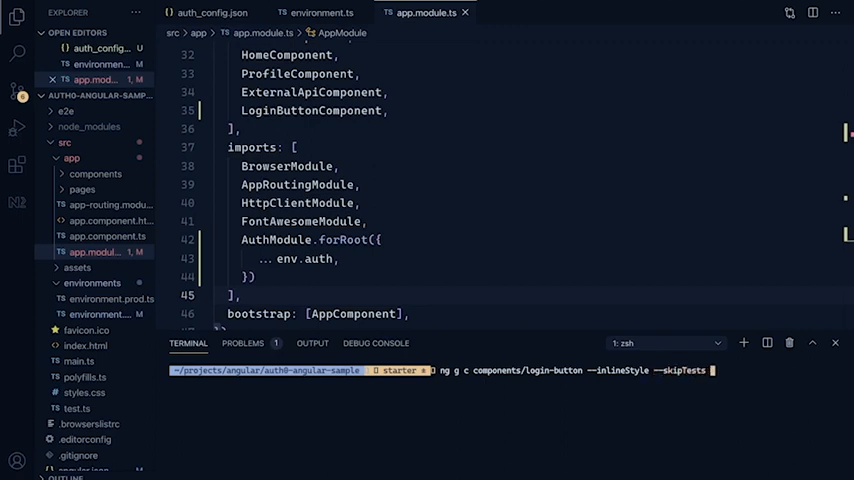
key(Return)
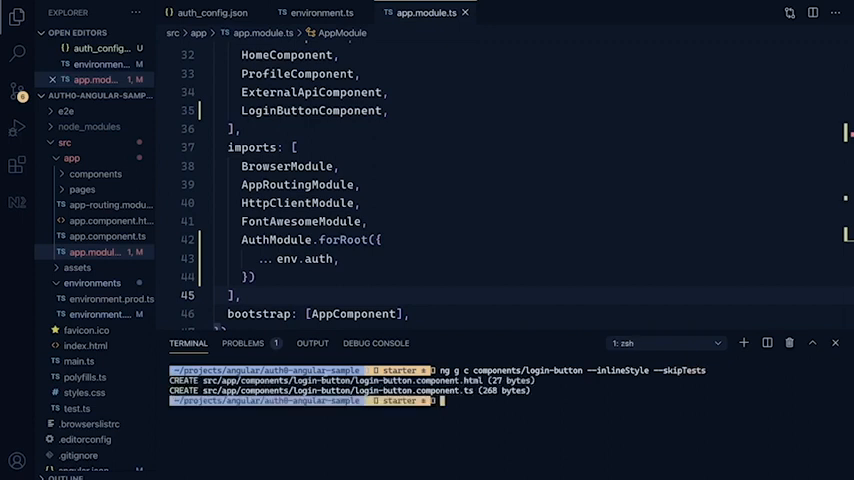
- Inject public auth: AuthService into the login-button component's constructor
click(96, 172)
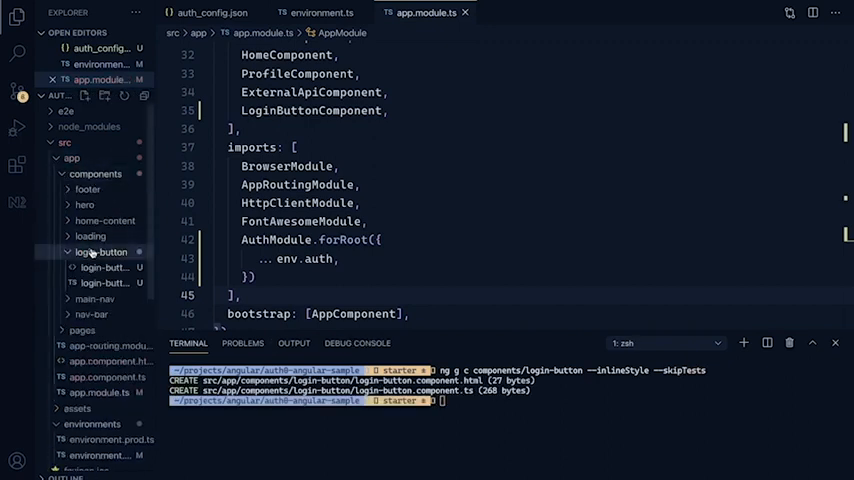
click(104, 282)
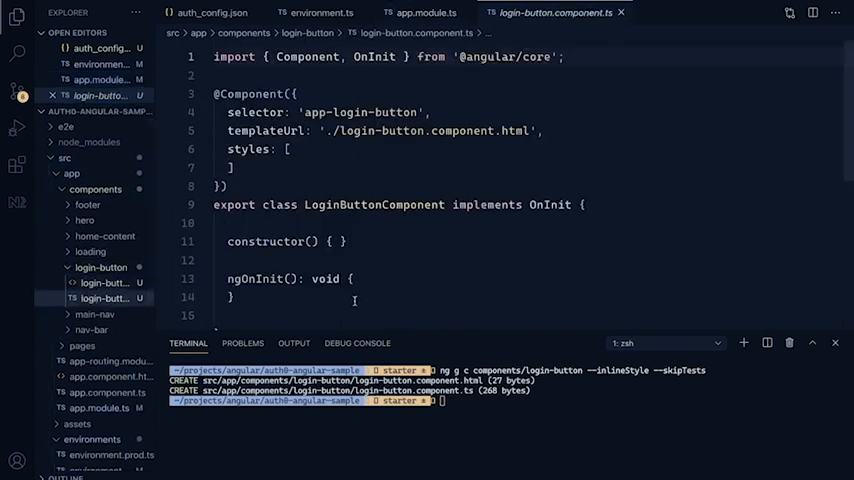
mouse_move(312, 248)
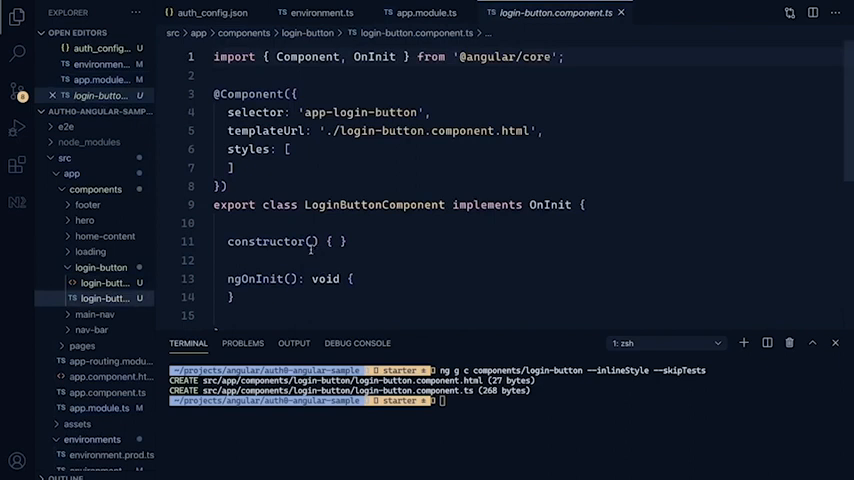
text(public)
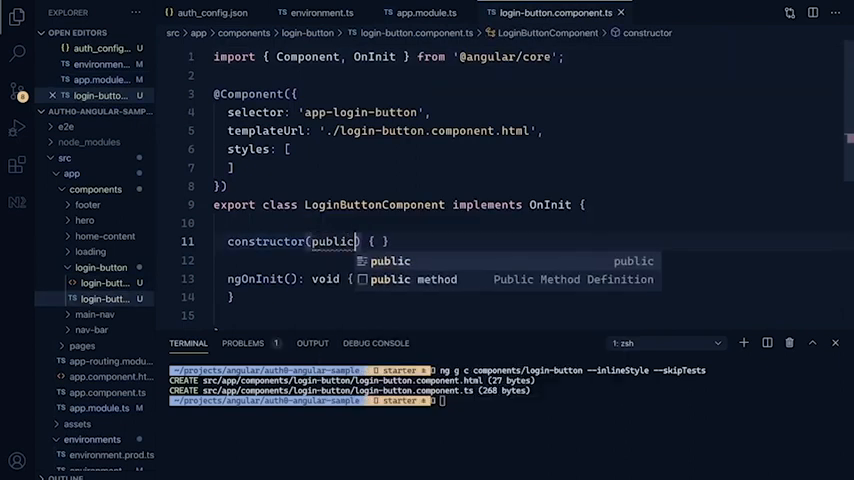
text(auth: A)
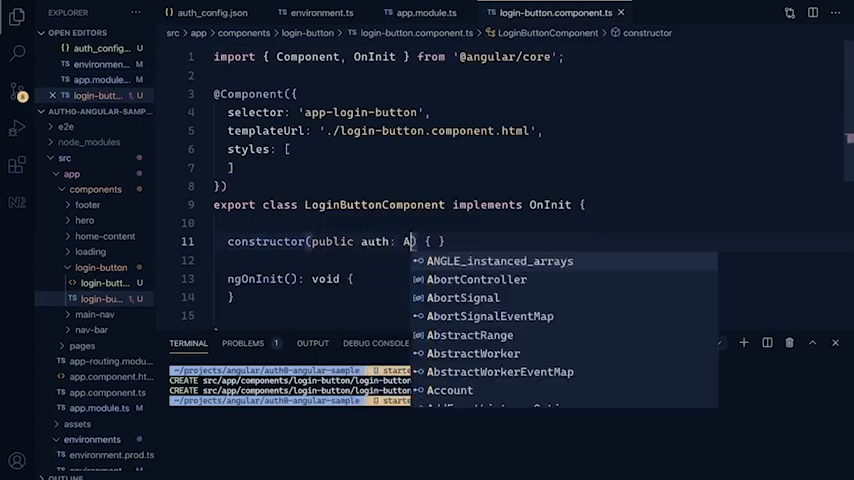
text(uthService)
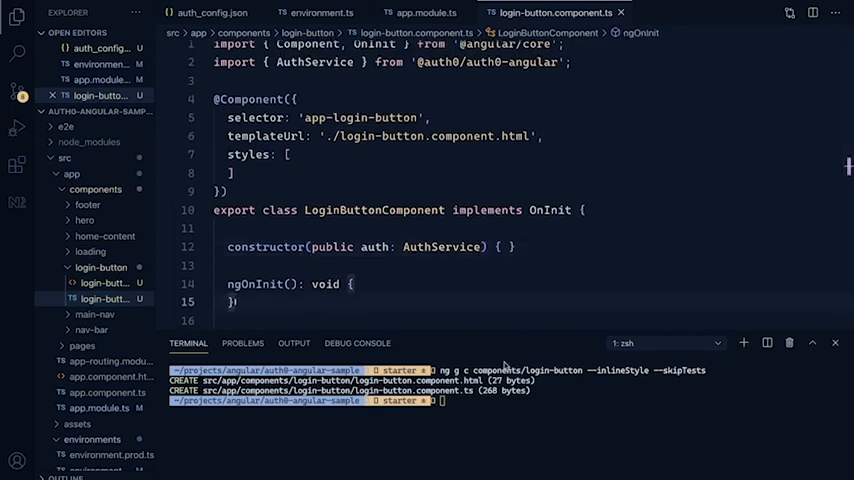
- Add a loginWithRedirect(): void method calling this.auth.loginWithRedirect()
text(loginWithRedirect)
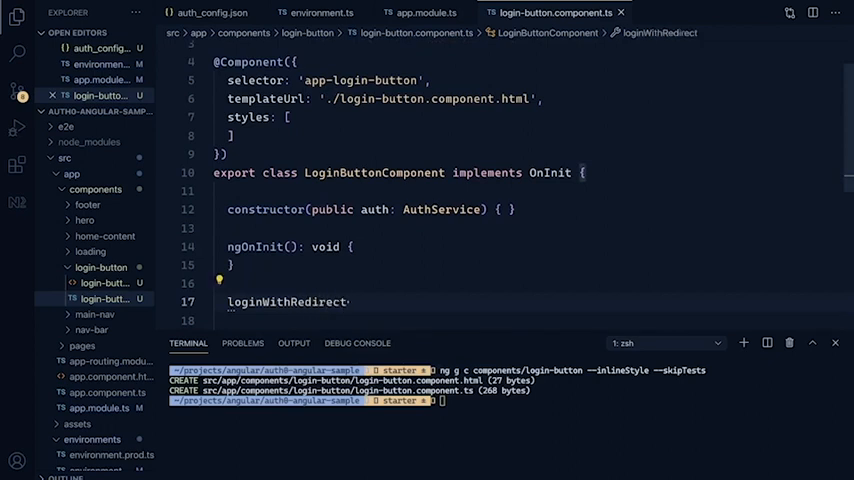
text((): void {)
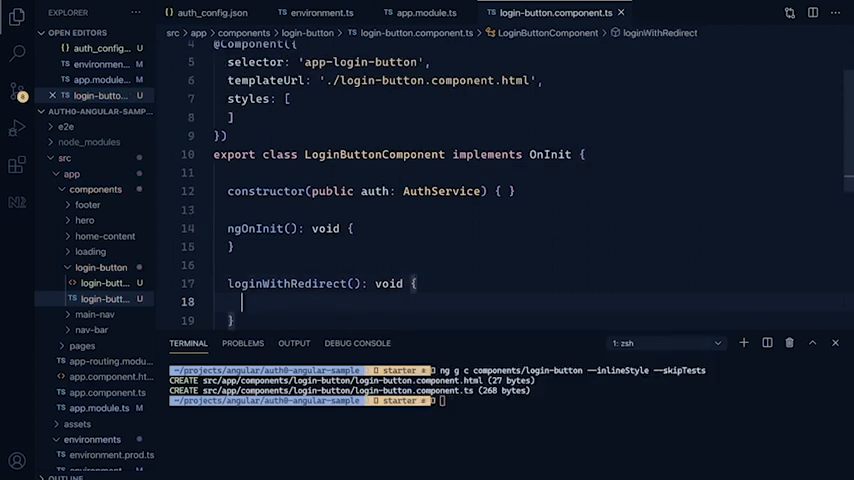
text(this.auth.loginWithRedirect)
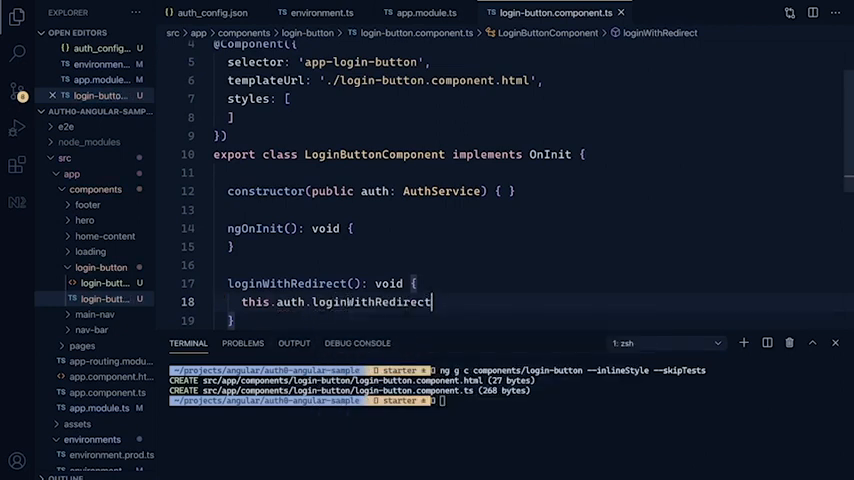
text(();)
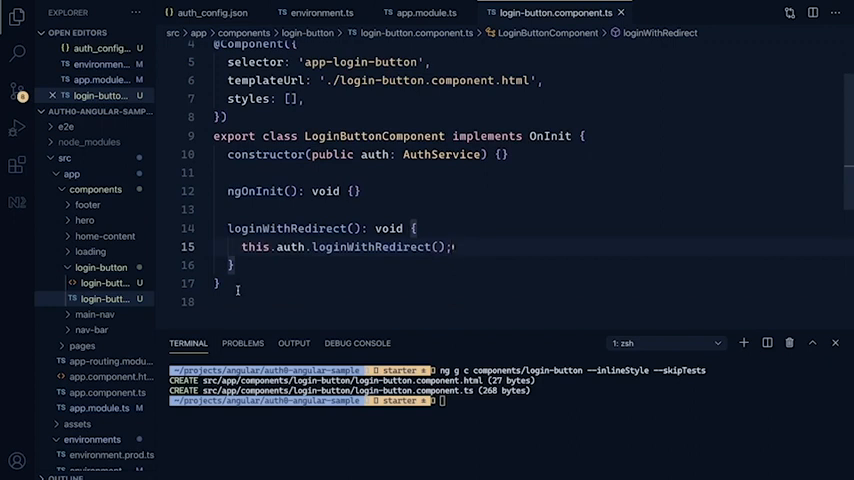
click(104, 298)
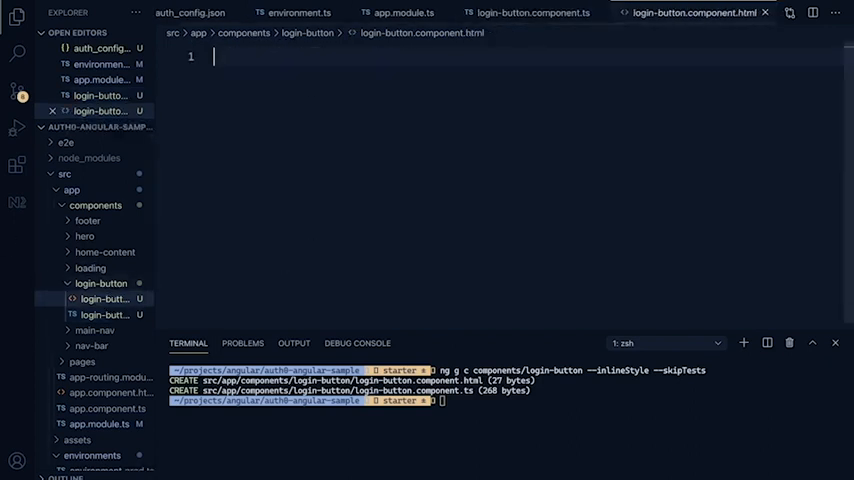
- Write a btn btn-primary btn-block button labelled Log in that calls loginWithRedirect() on click
text(<button)
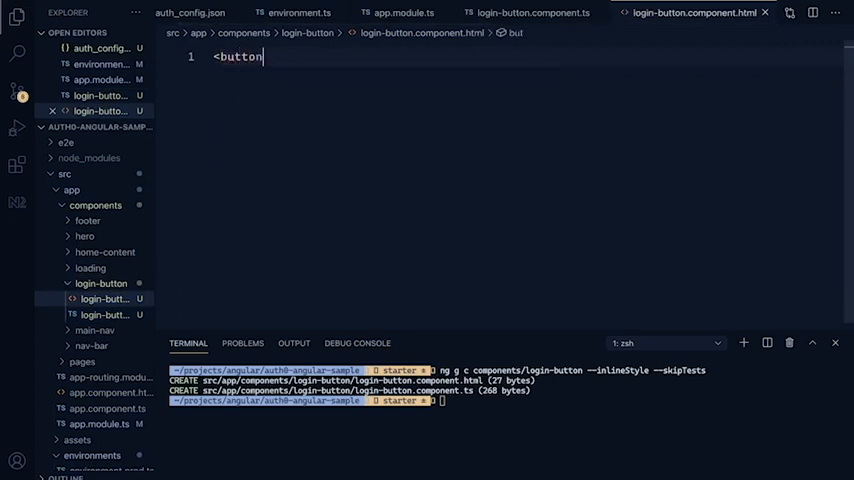
text(class="")
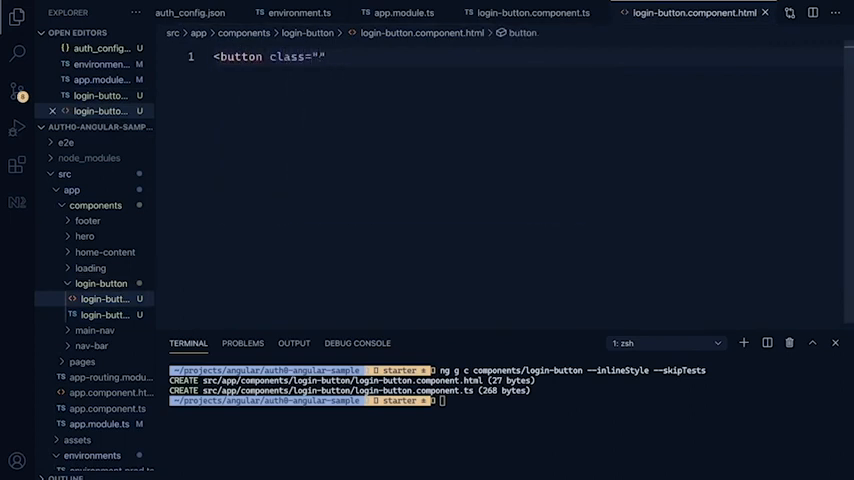
text(btn btn-primary)
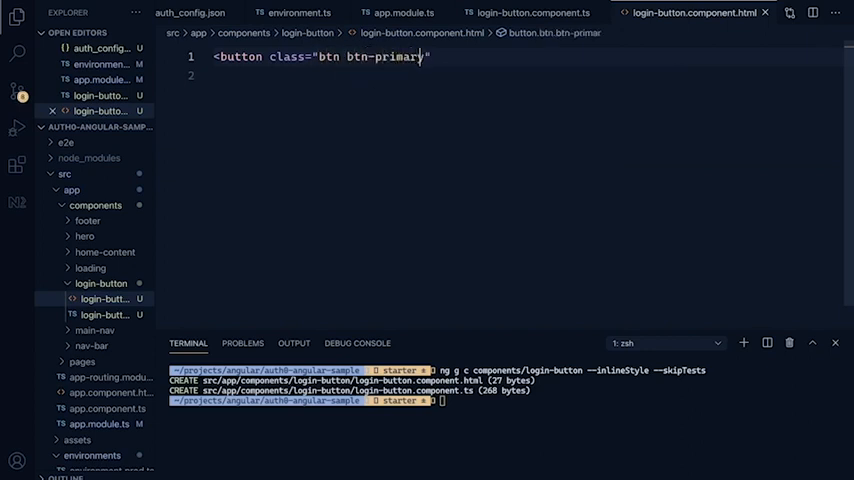
text(btn-block)
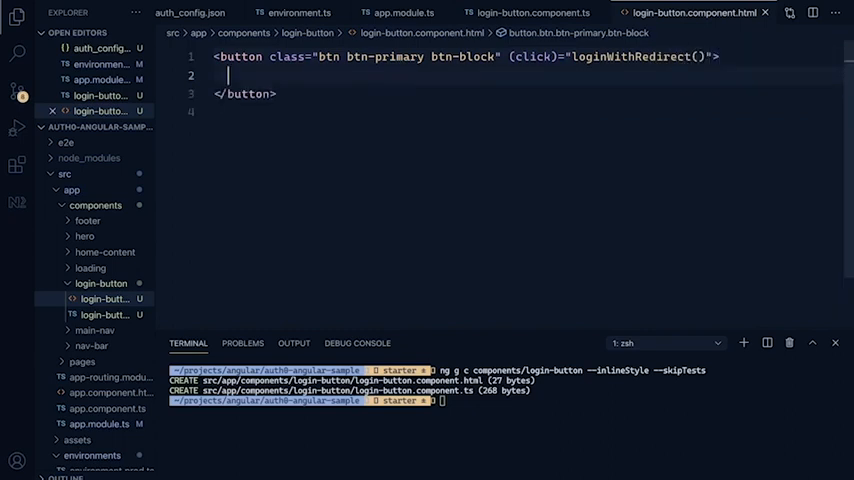
text(Log in)
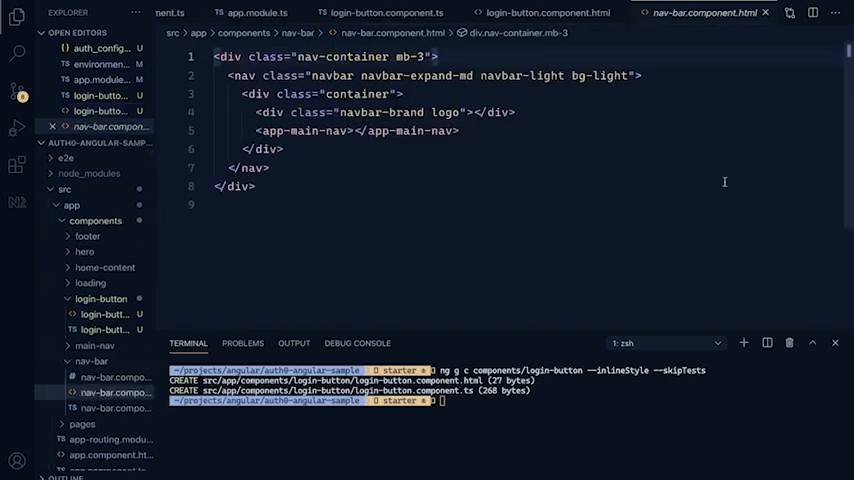
- Add <app-login-button></app-login-button> after <app-main-nav> in the nav-bar template
text(<)
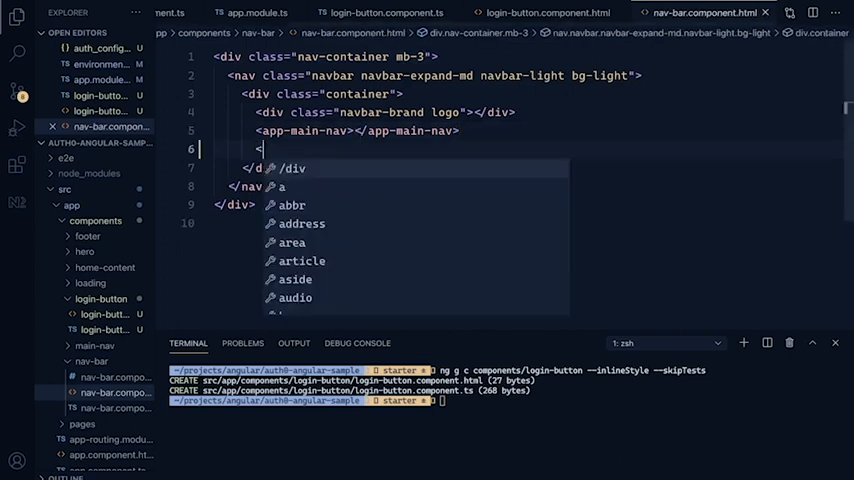
text(app-login-butt)
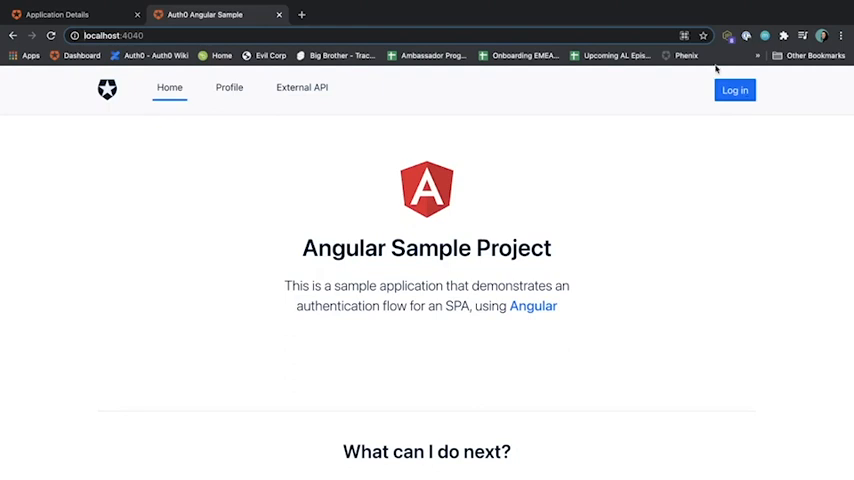
- Log in from the sample app with a Google account and accept the Authorize App screen
click(736, 90)
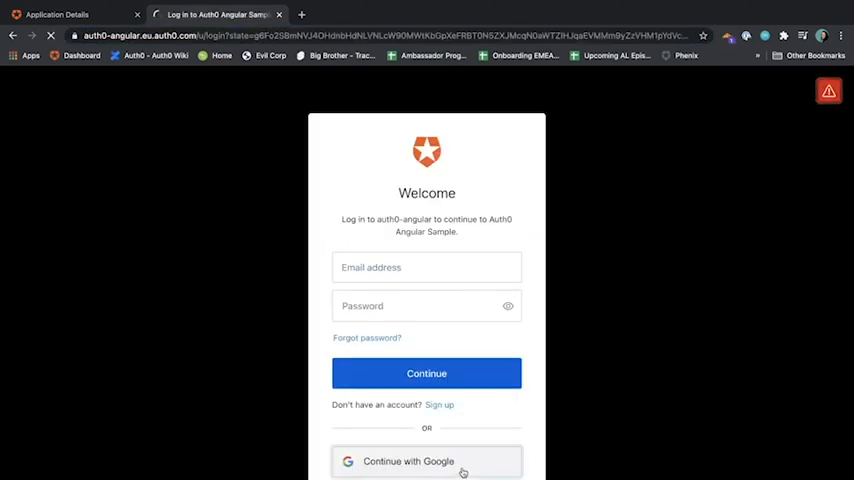
click(408, 460)
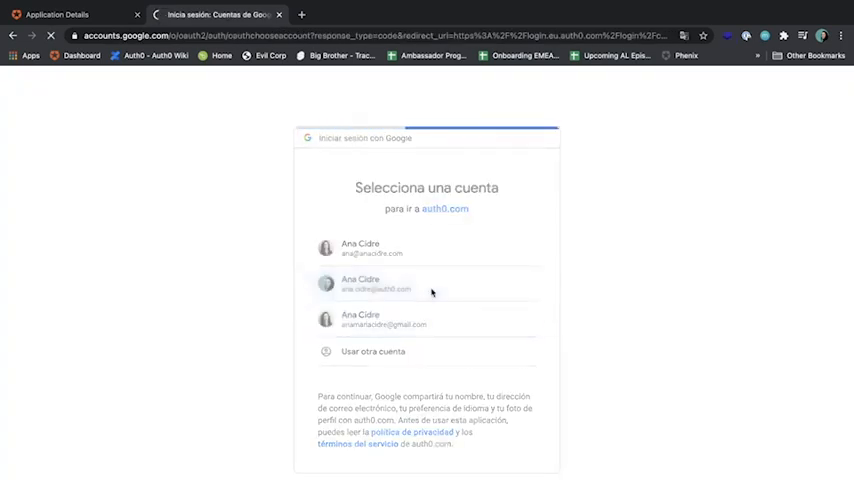
click(376, 284)
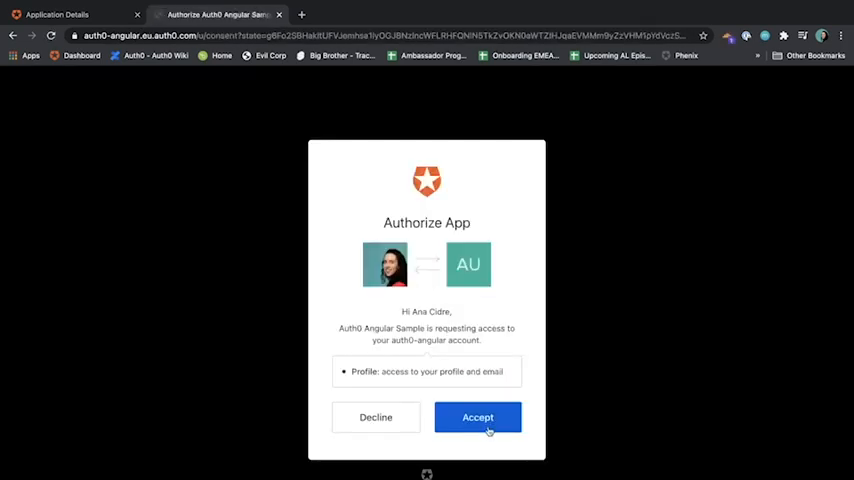
click(476, 416)
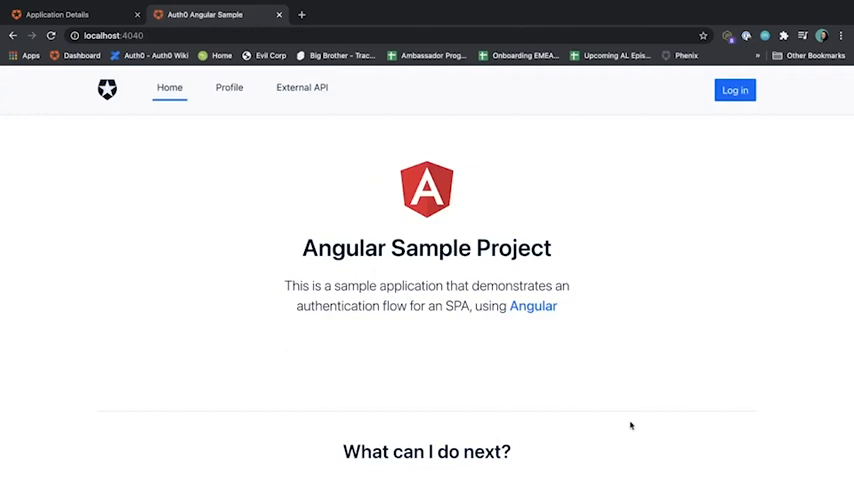
mouse_move(756, 216)
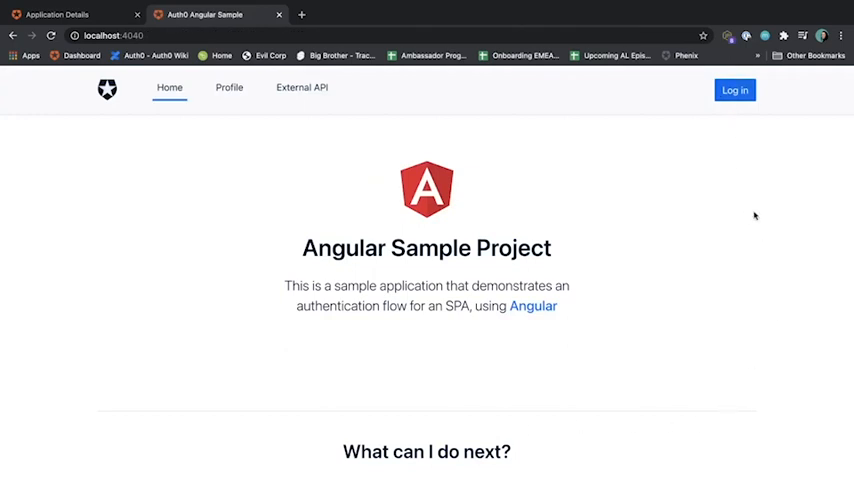
- Show the browser developer console with F12
key(F12)
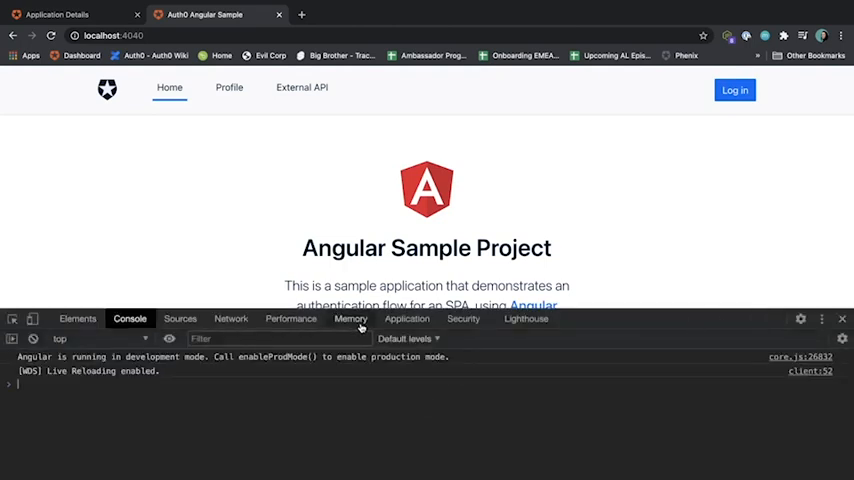
click(408, 318)
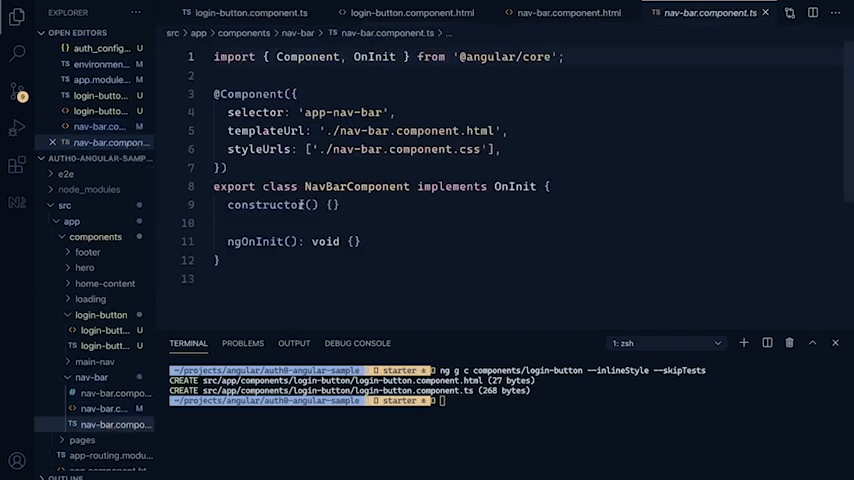
- Add public auth: AuthService to the NavBarComponent constructor
text(public auth: Auth)
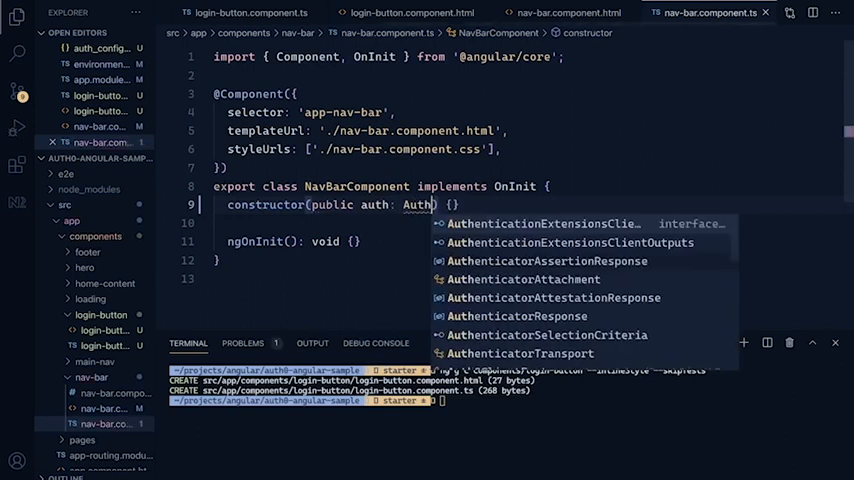
click(568, 12)
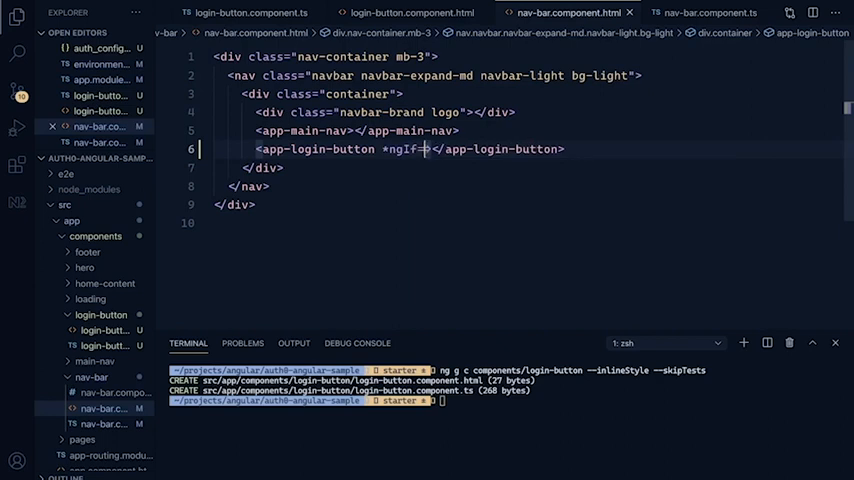
- Give <app-login-button> *ngIf="(auth.isAuthenticated$ | async) === false"
text((auth.isAuthe")
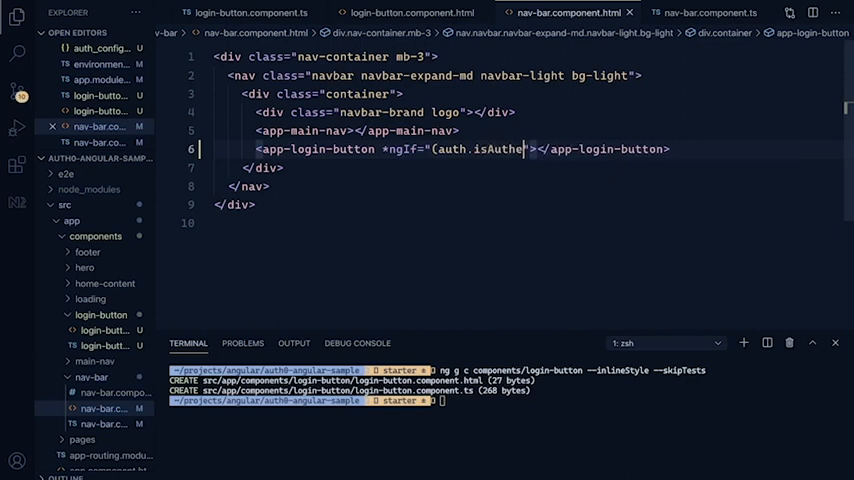
text(nticated)
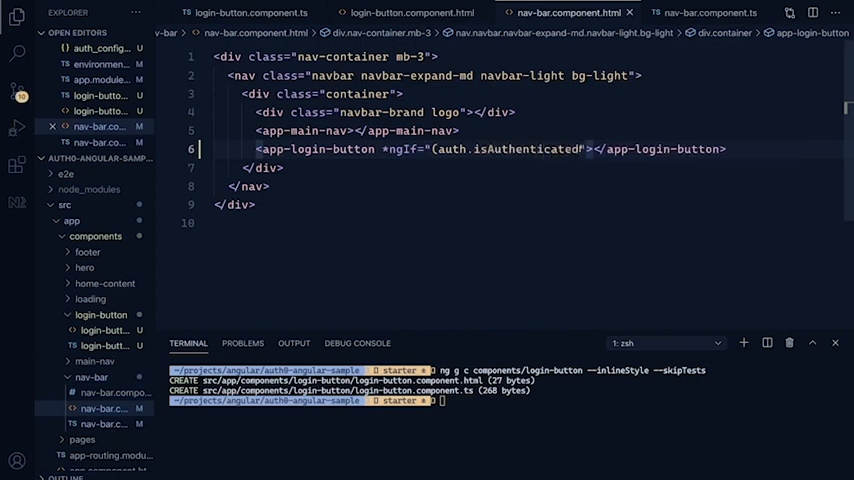
text($))
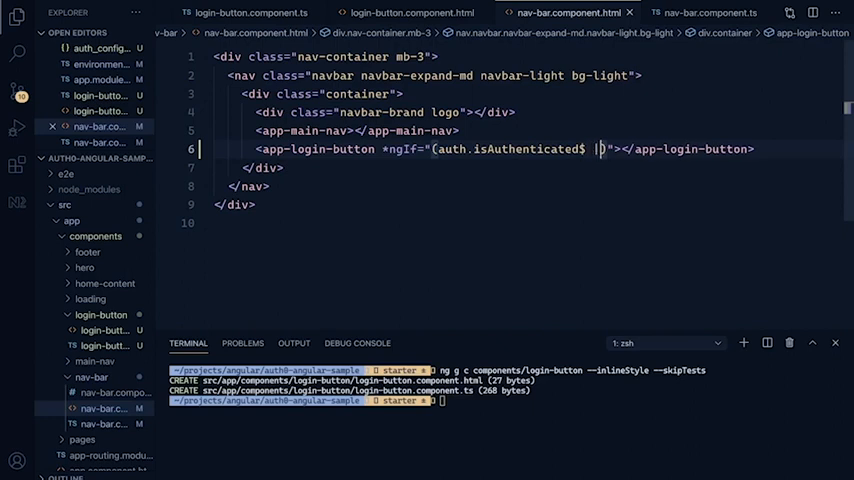
text(async)
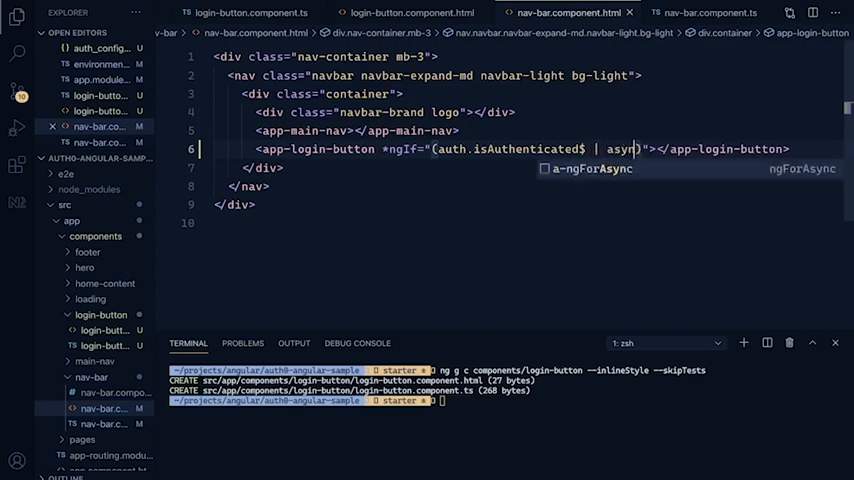
text(c)
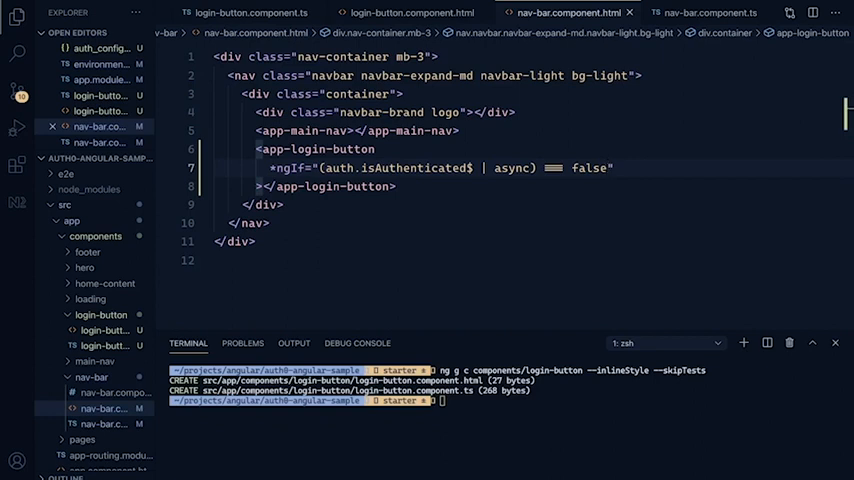
click(610, 168)
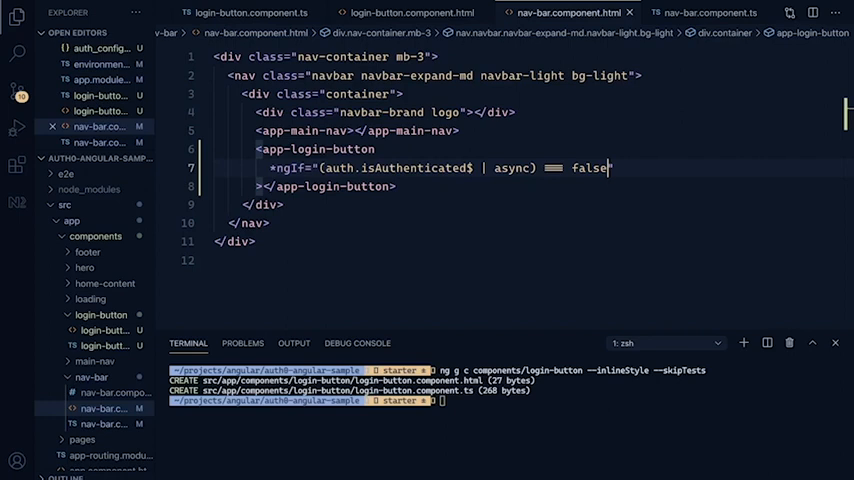
mouse_move(732, 280)
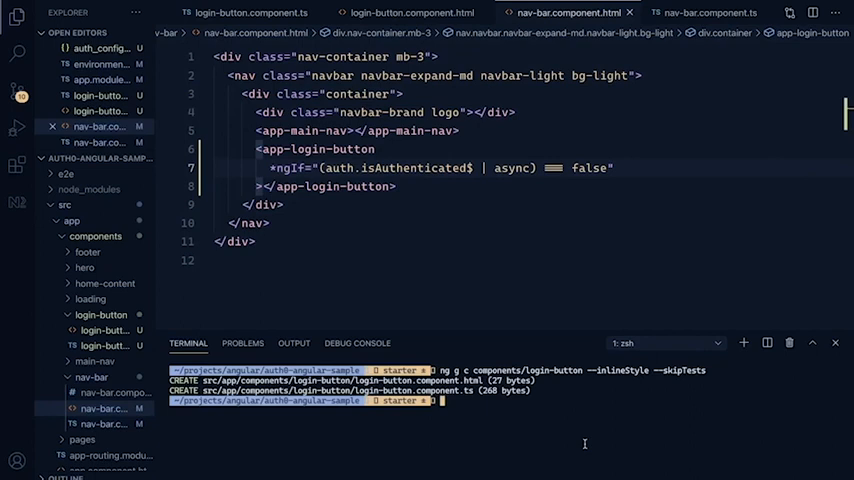
- Run ng g c components/logout-button --inlineStyle --skipTests to create the logout button component
text(ng g c components/logout-butto)
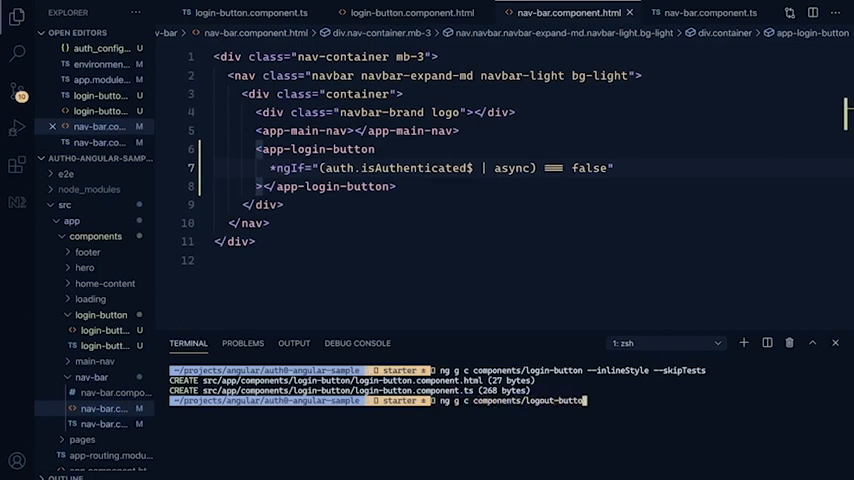
text(--in)
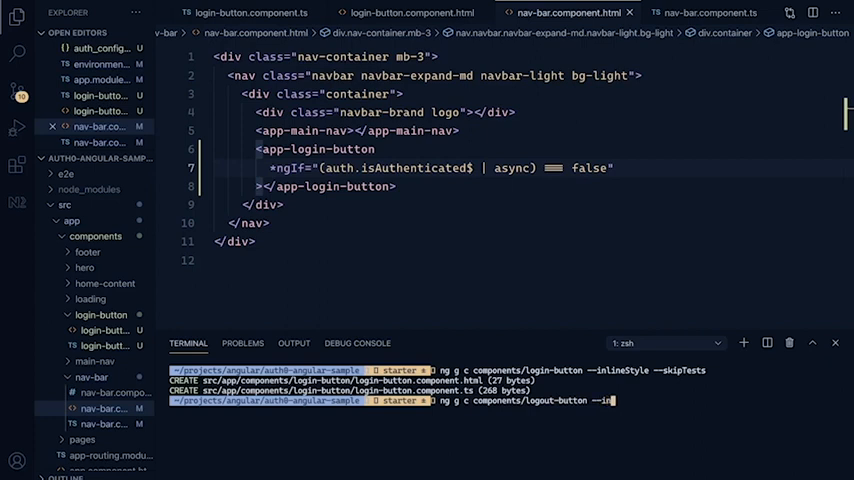
text(lineStyle)
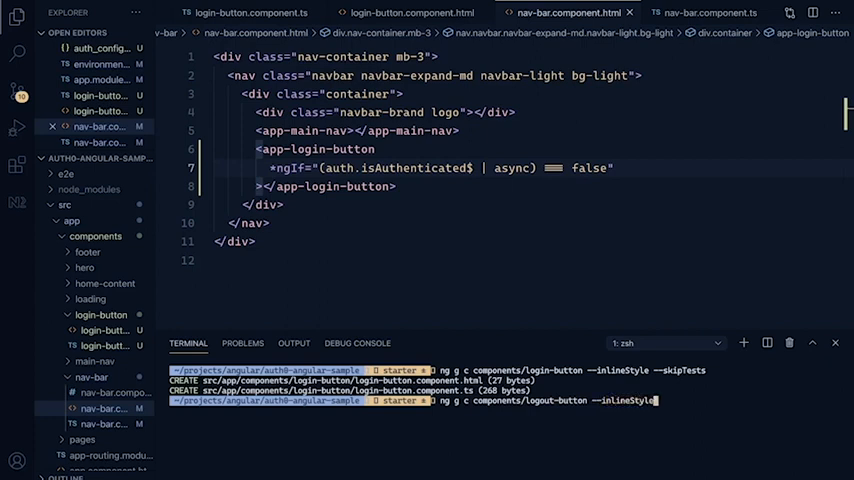
text(--skipTests)
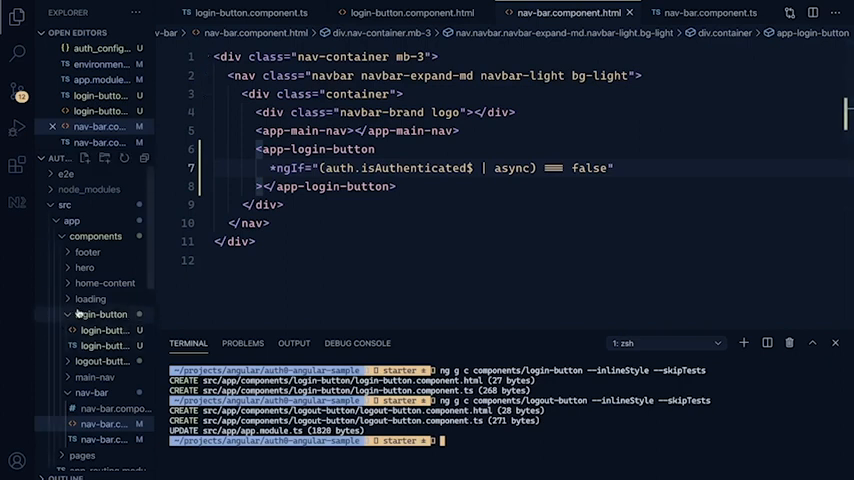
click(104, 328)
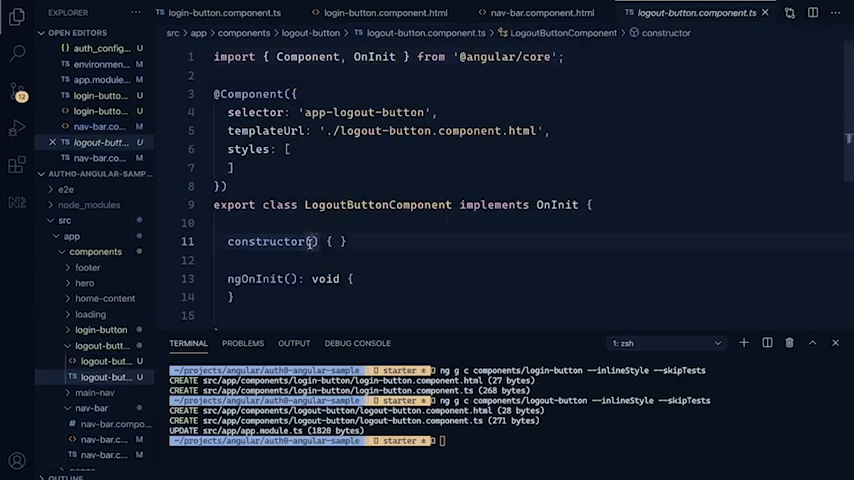
- Inject AuthService and DOCUMENT, and add logout() calling this.auth.logout({ returnTo: this.doc.location.origin })
text(public auth: AuthService)
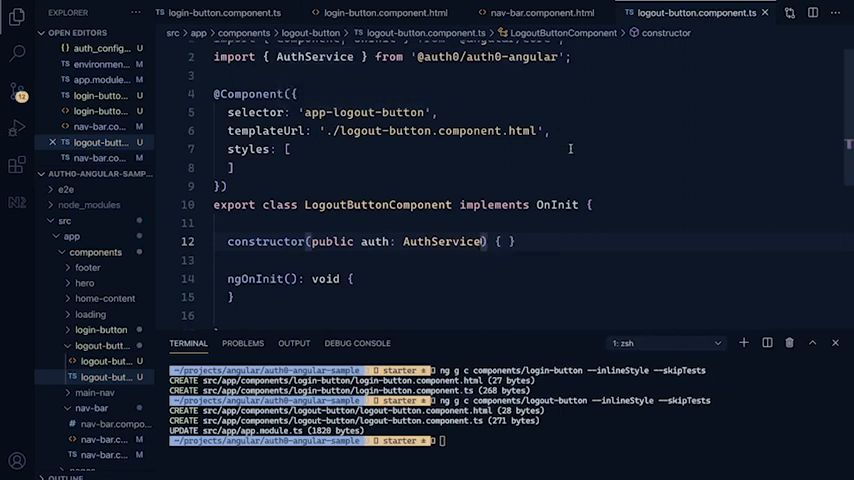
mouse_move(552, 166)
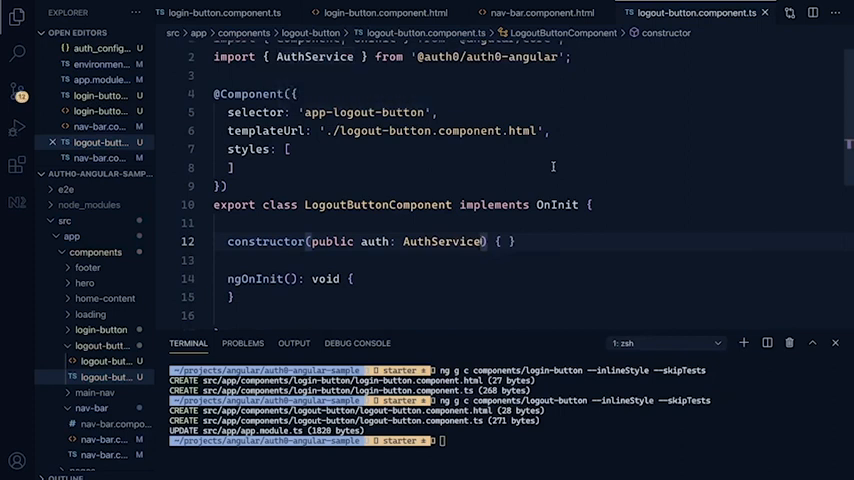
text(logout(): void{)
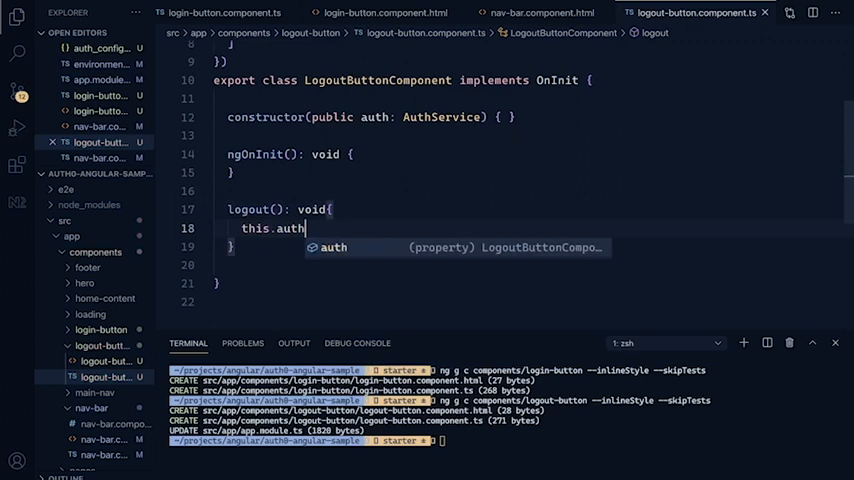
text(.logout({)
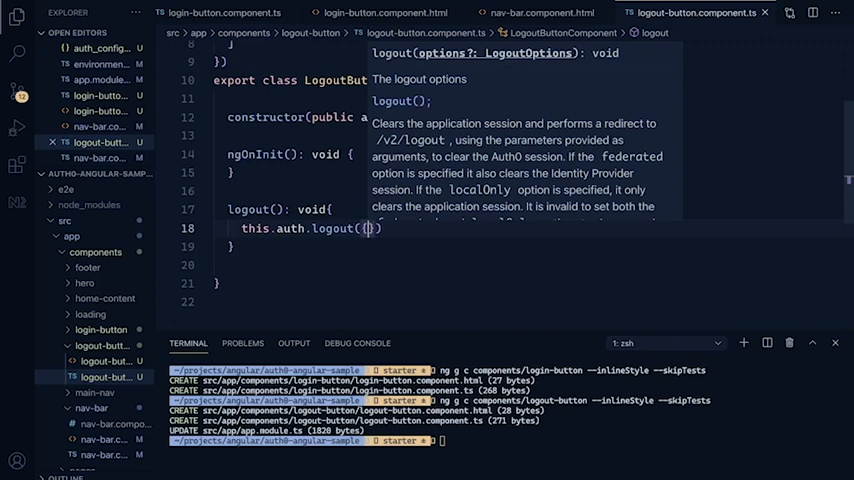
text(r)
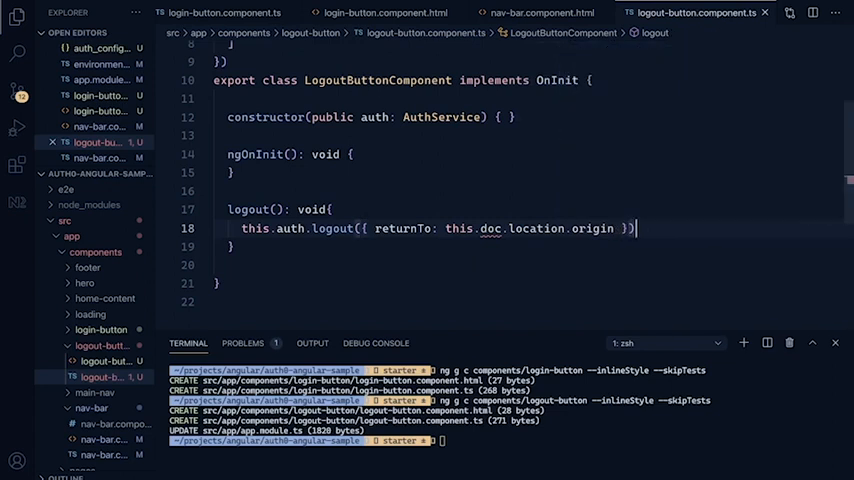
text(;)
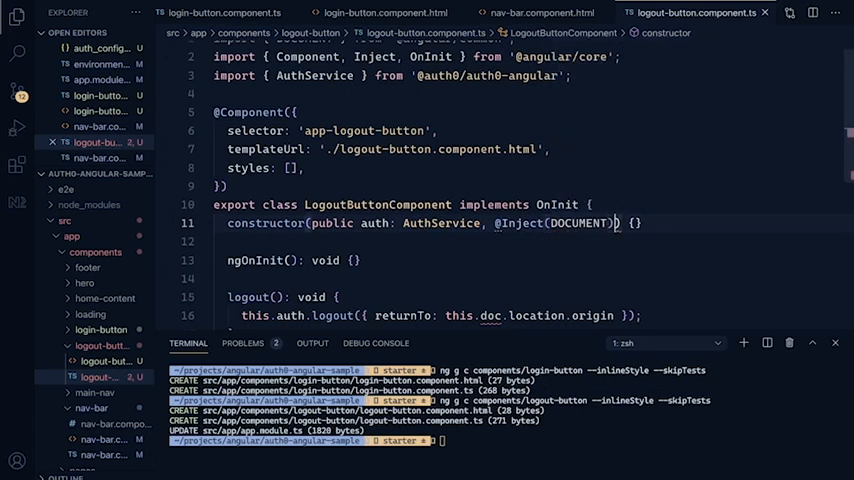
text(pri)
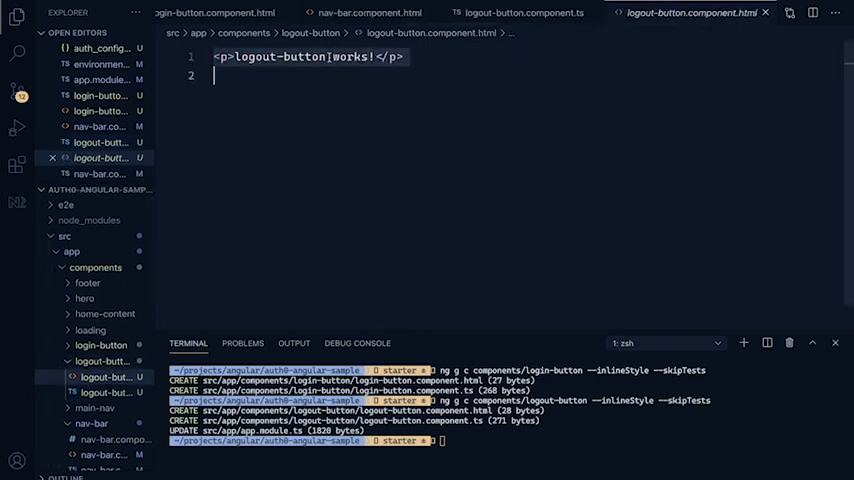
- Write a btn btn-danger btn-block button labelled Log out that calls logout() on click
text(<button)
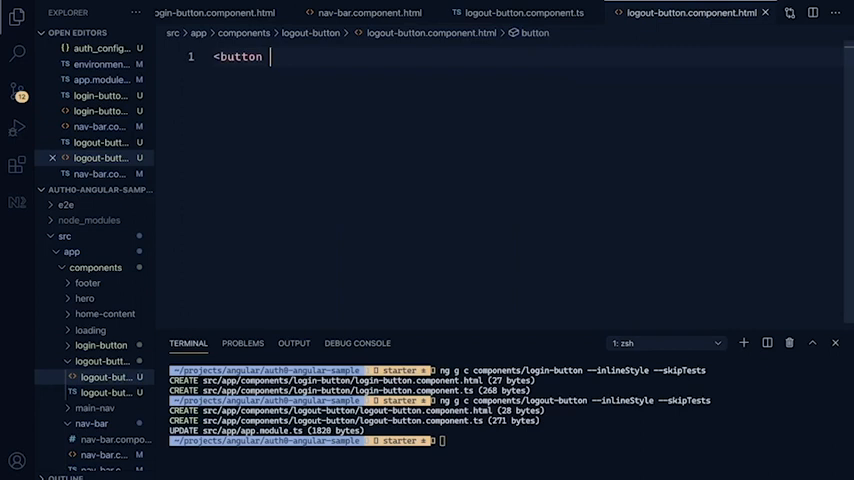
text(class="")
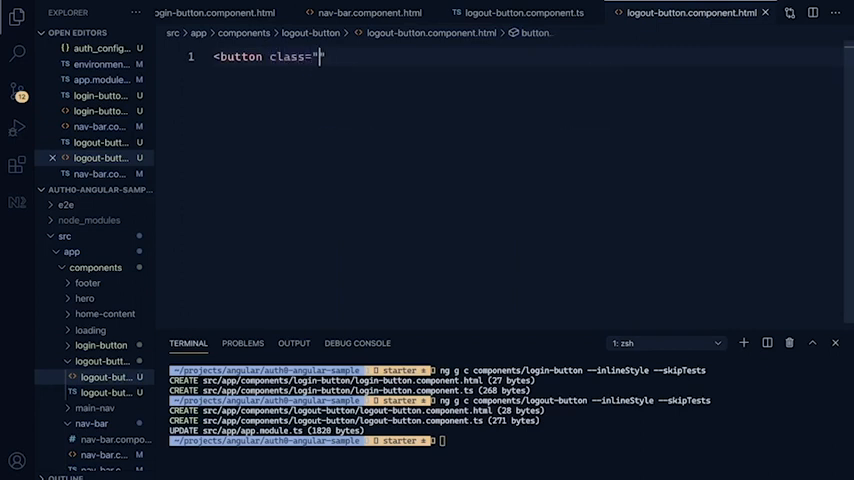
text(btn bt)
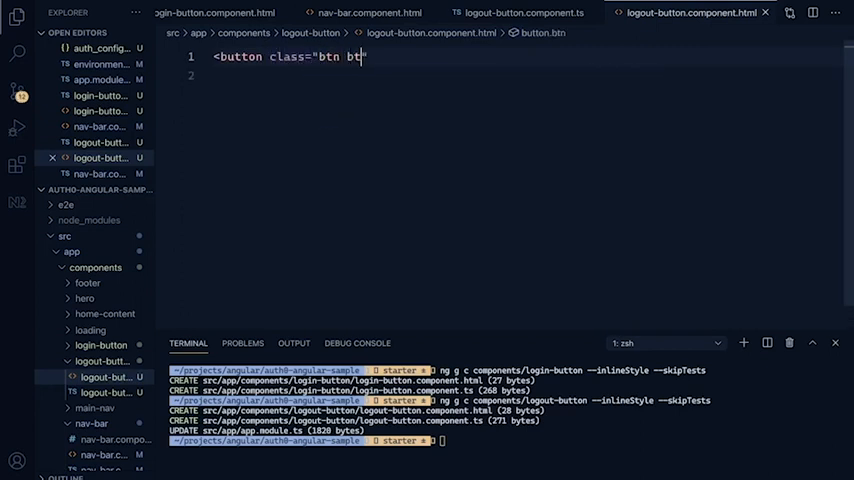
text(n-danger)
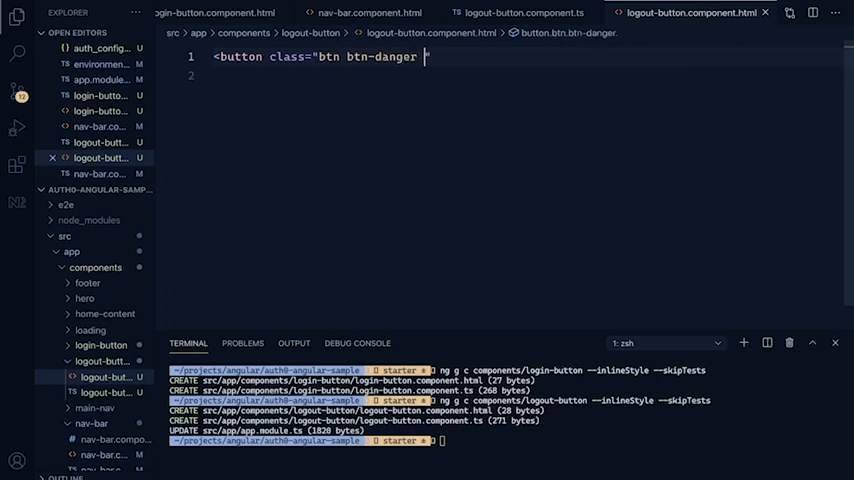
text(btn-block)
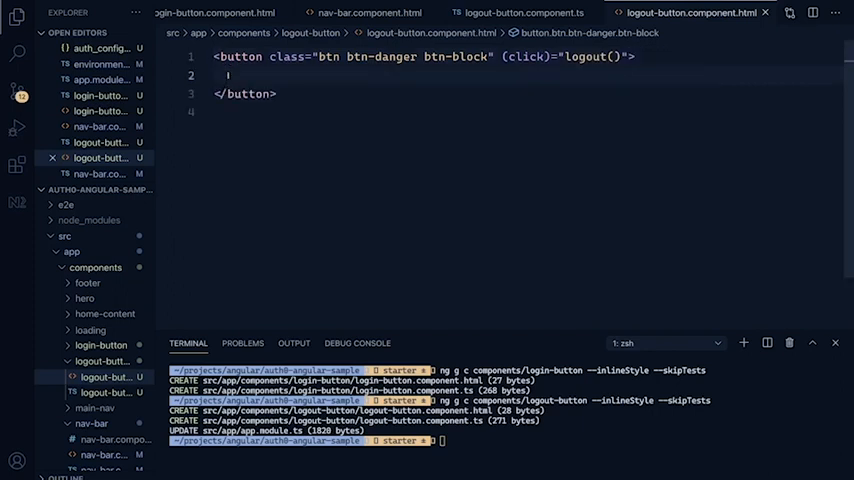
text(Log out)
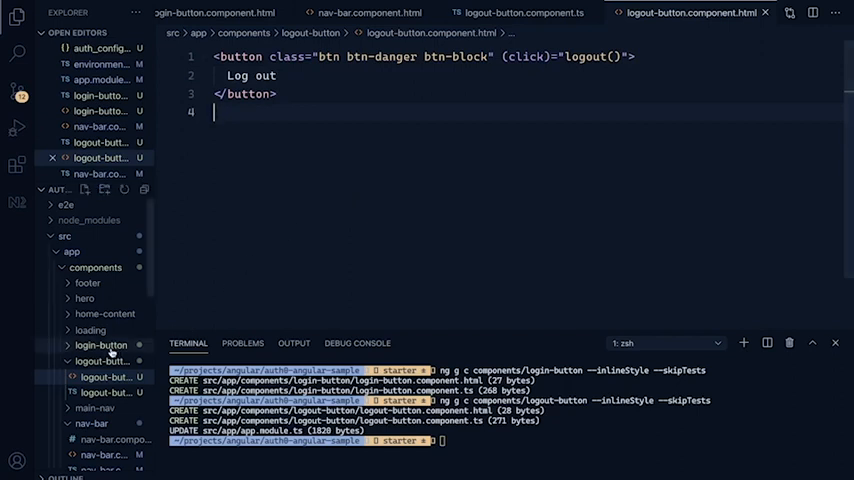
- Add <app-logout-button *ngIf="auth.isAuthenticated$ | async"> after the login button in the nav-bar template
click(370, 12)
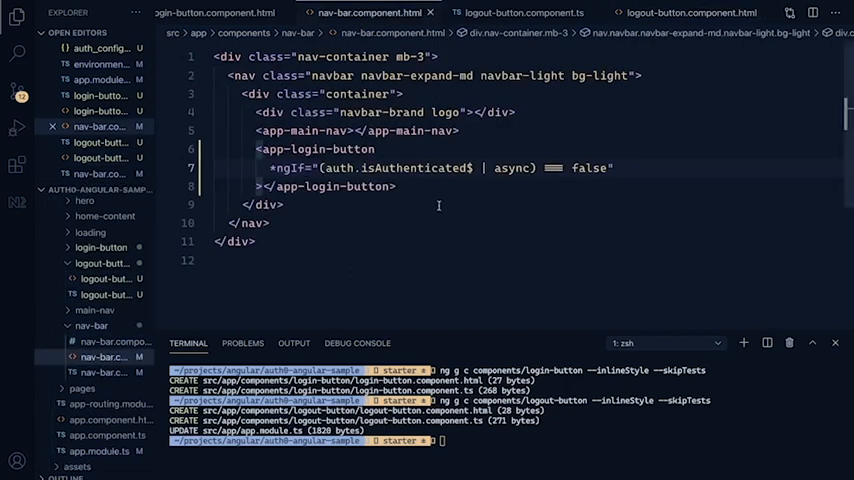
click(398, 188)
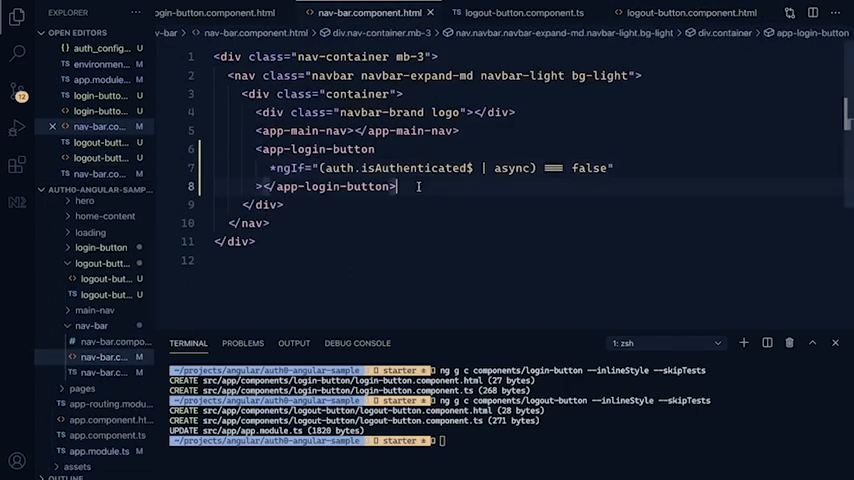
text(<app-logou)
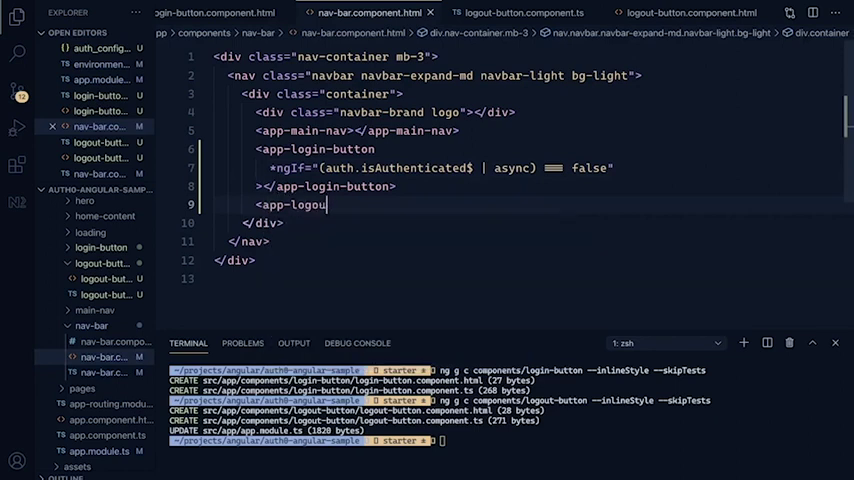
text(t-button ></app-logout-button>)
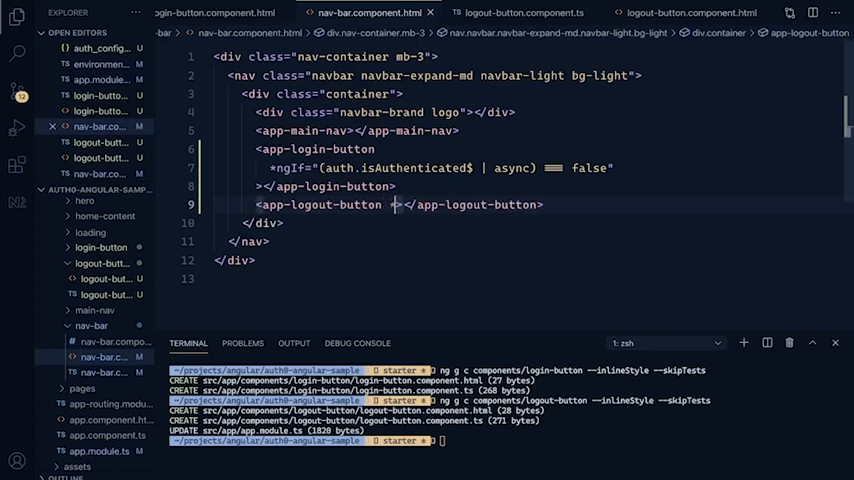
text(ngIf=)
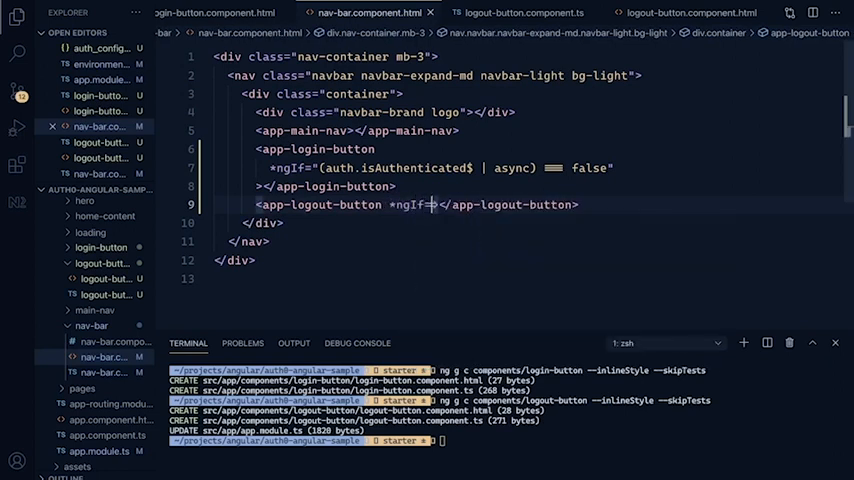
text(auth.isAuthenticated$ ")
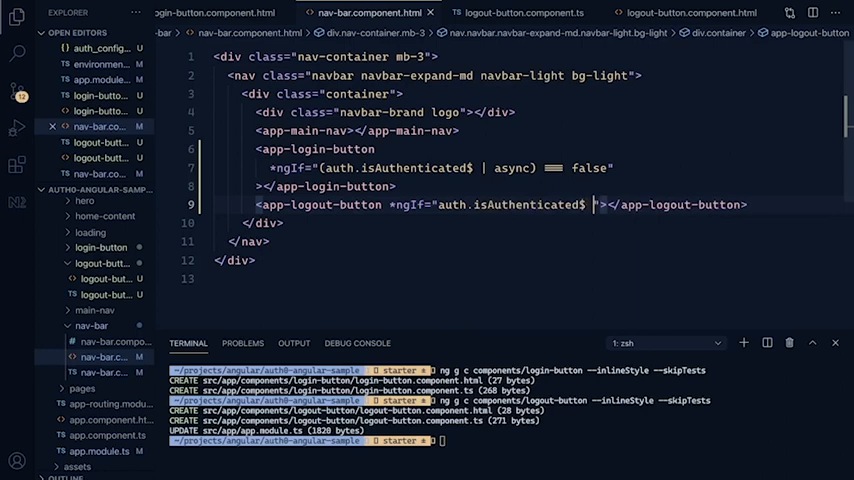
text(asy)
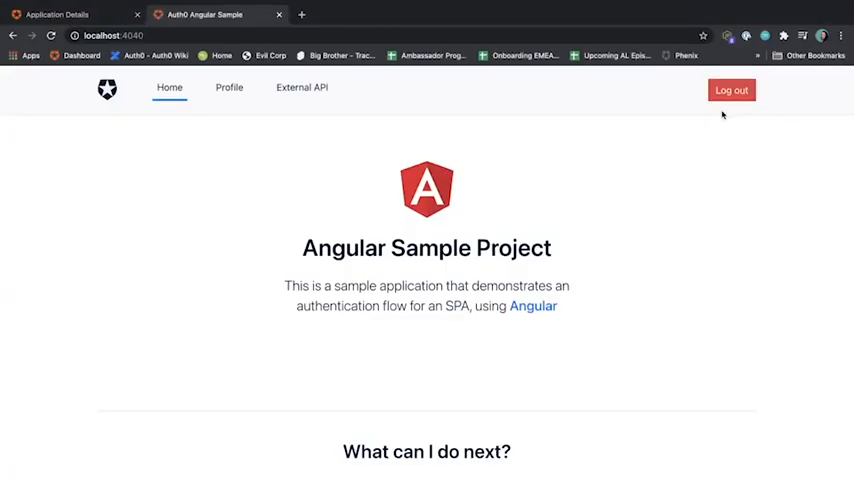
click(732, 90)
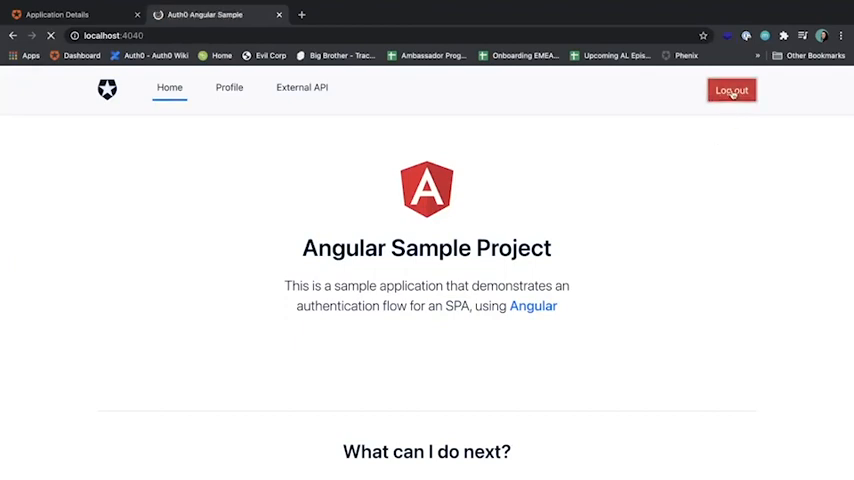
click(732, 90)
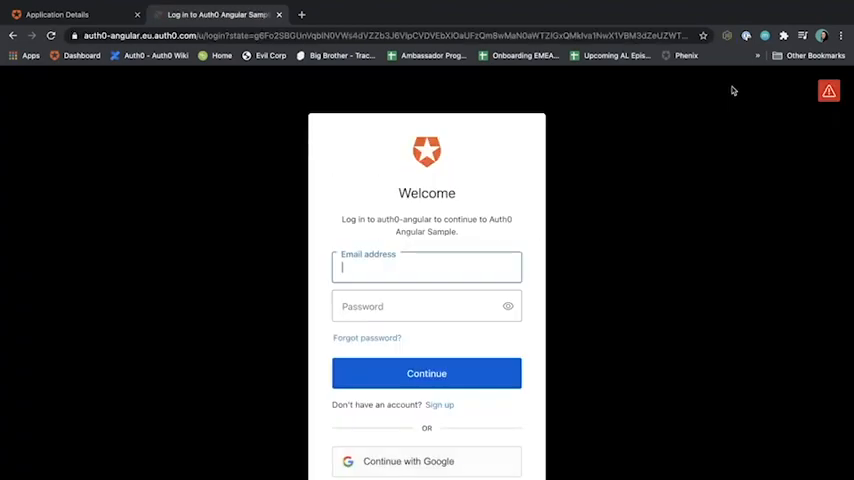
click(426, 460)
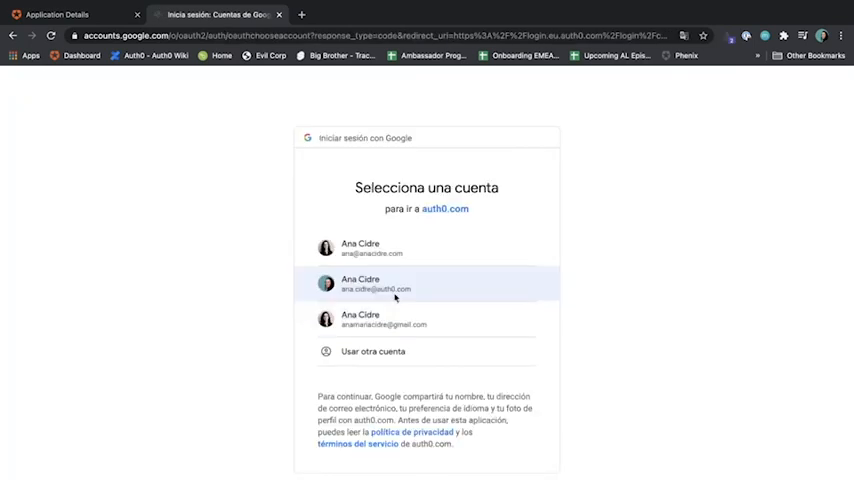
click(426, 284)
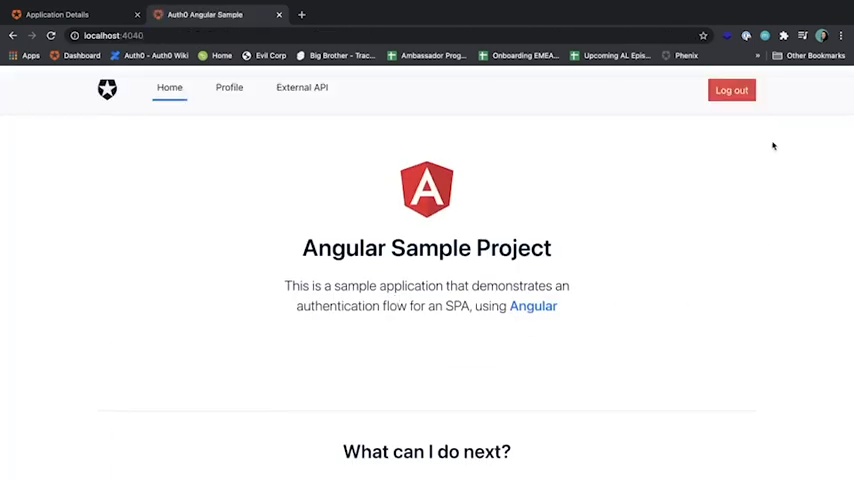
mouse_move(804, 236)
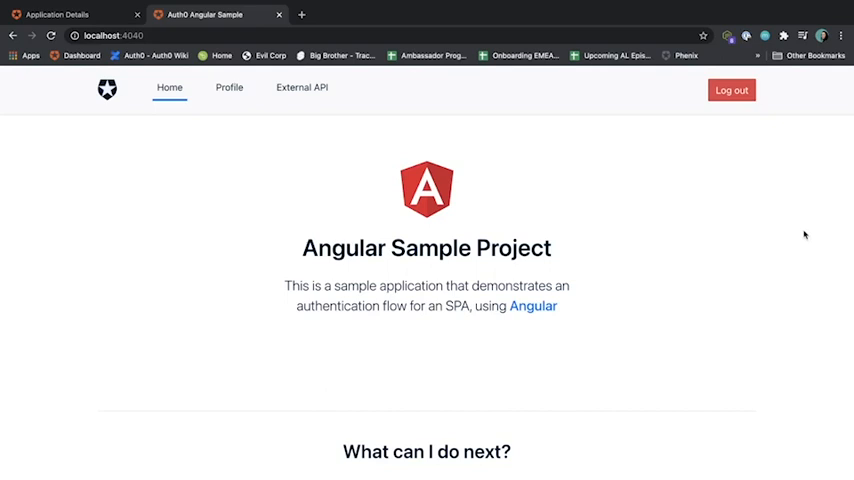
mouse_move(508, 220)
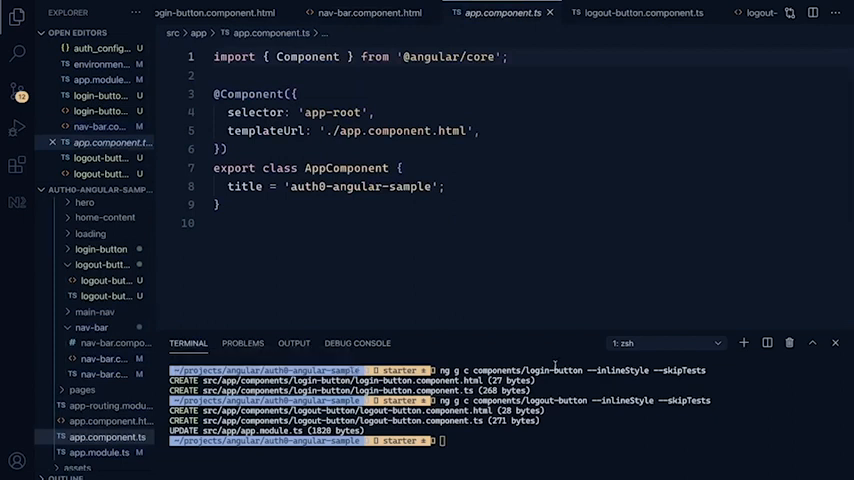
- Add constructor(public auth: AuthService) {} to the root app component
text(constructor)
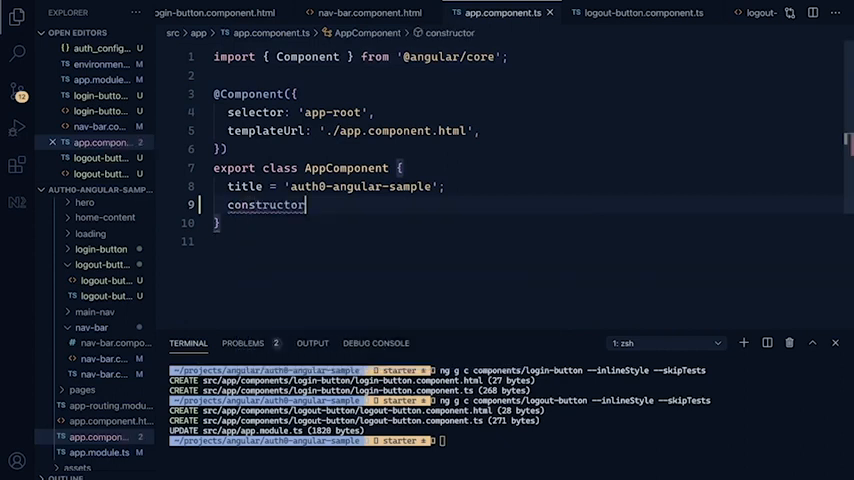
text((public auth: AuthService)
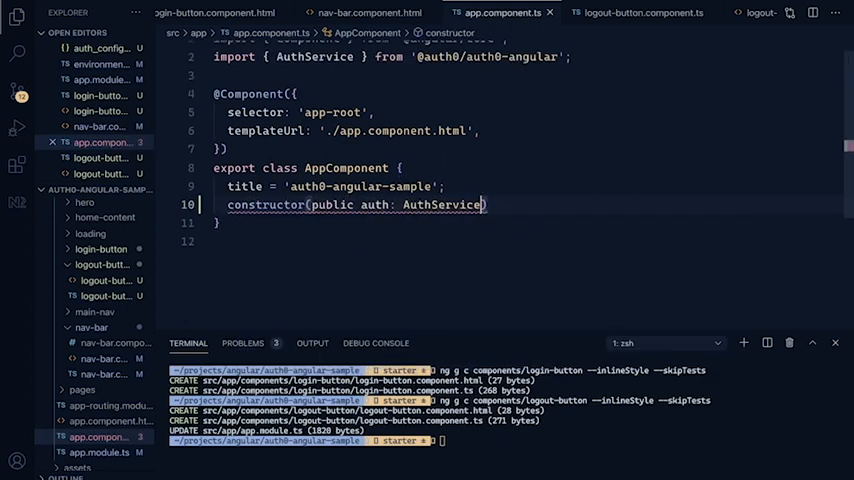
text({})
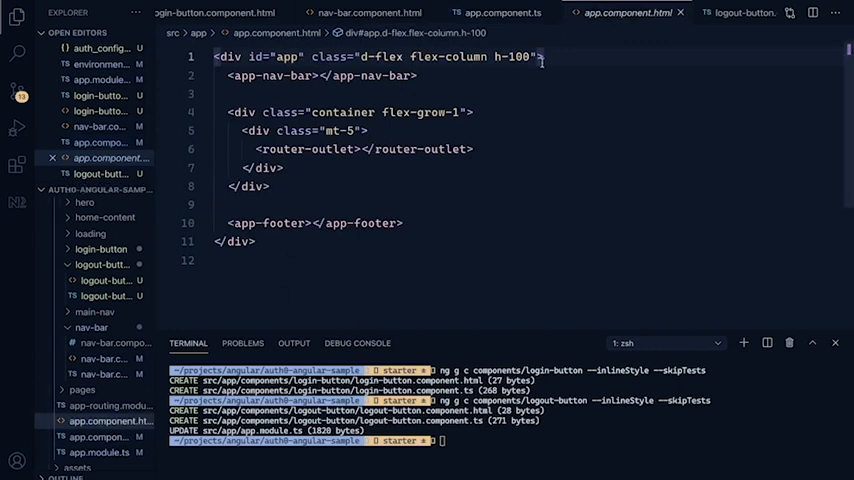
- Add a container div holding <app-loading> at the top of app.component.html
key(Enter)
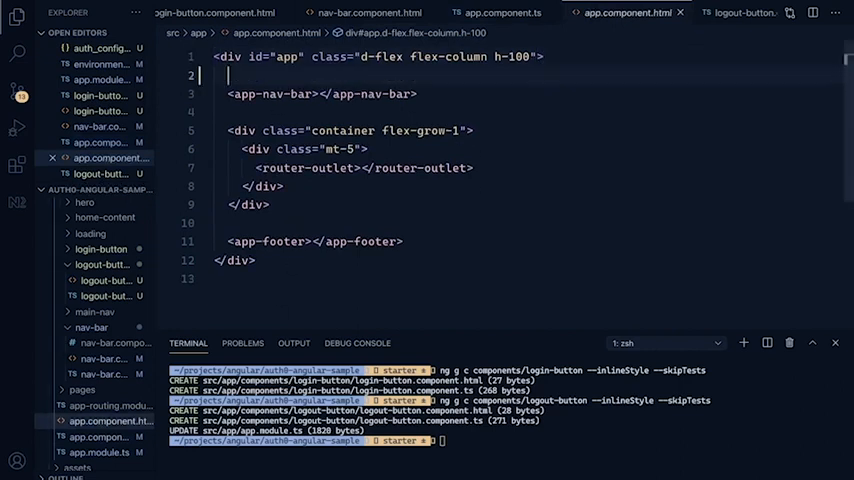
text(<div)
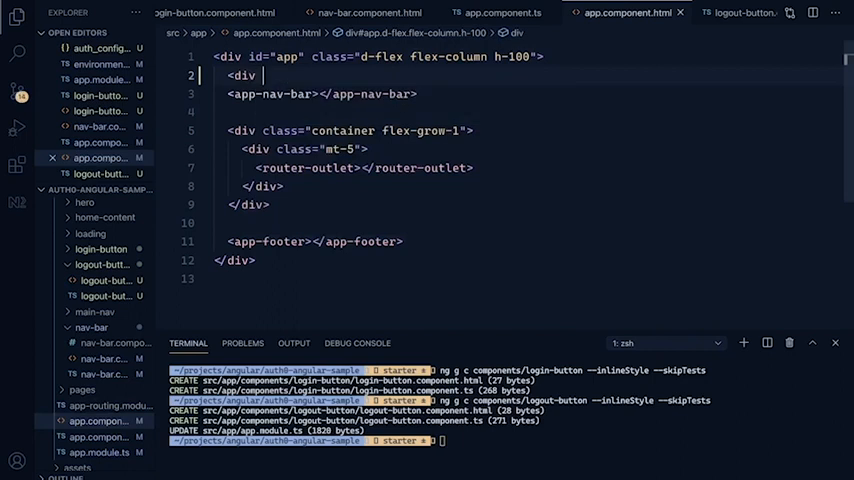
text(class="container">)
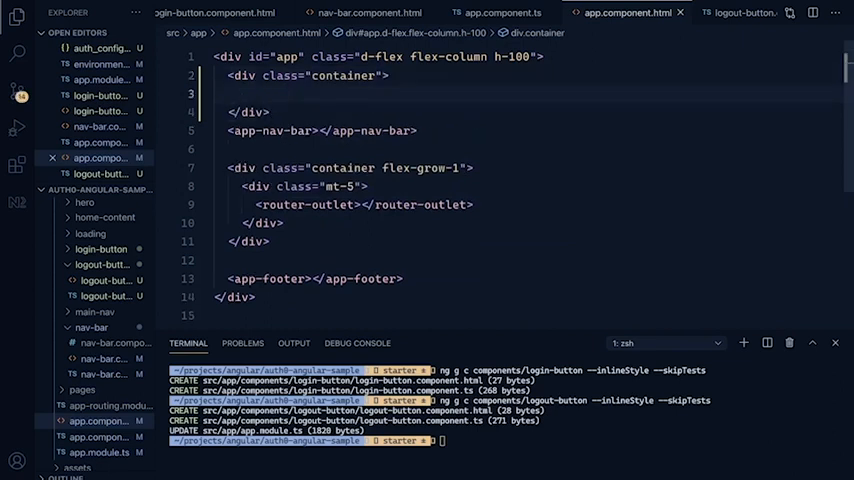
text(<app-loading></app-loading>)
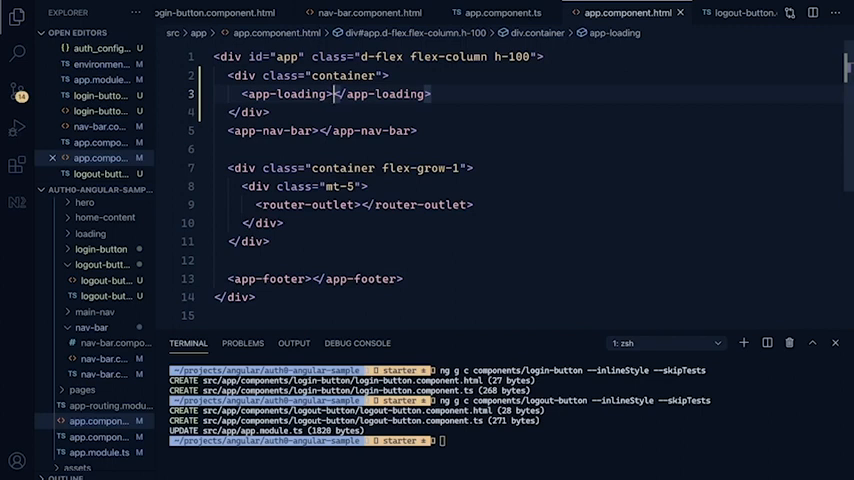
- Show the container only while auth.isLoading$ | async, else wrap the rest in <ng-template #loaded>
click(392, 76)
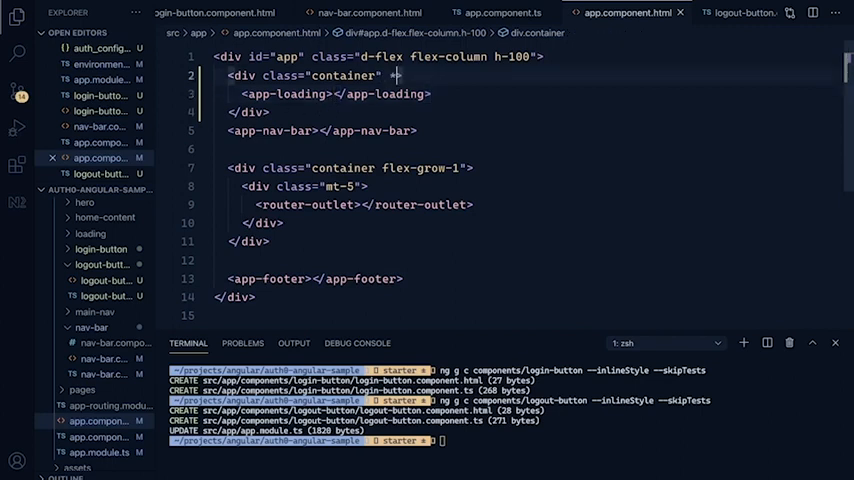
text(ngIf="">)
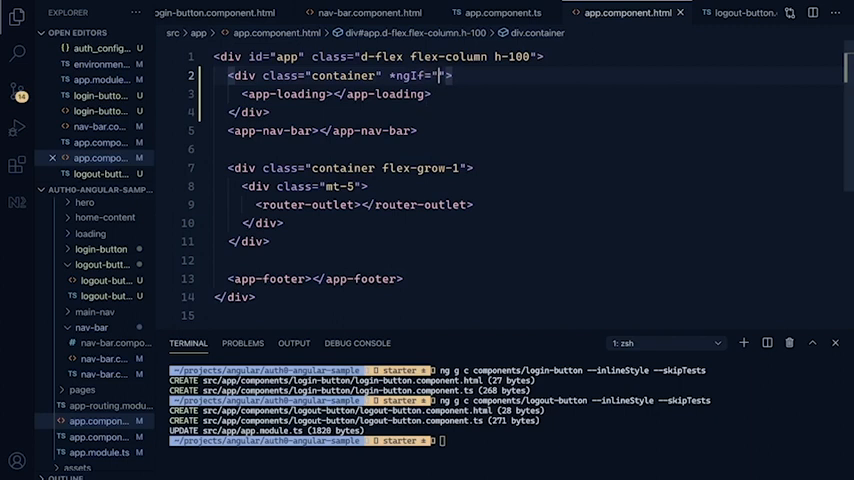
text(auth.isLoading$ | async; else loaded)
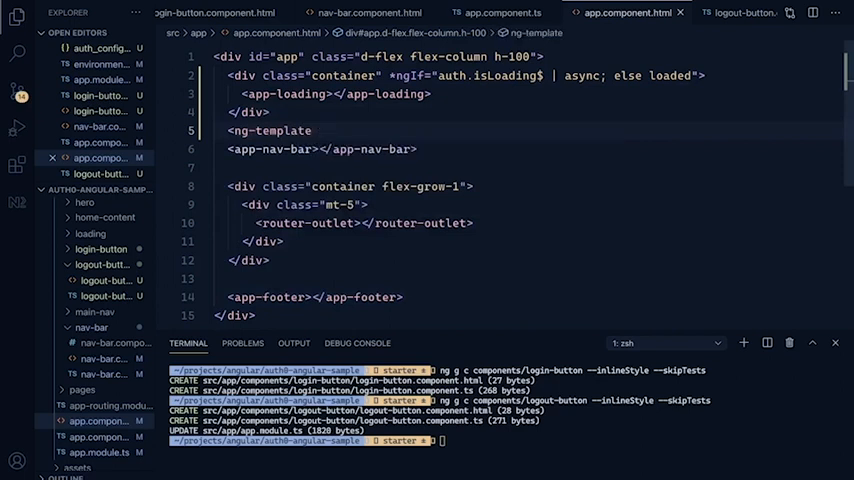
text(#loaded>)
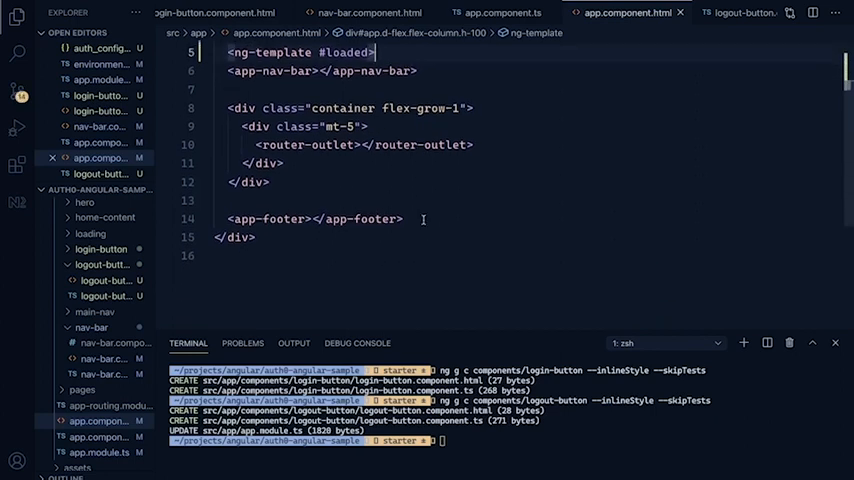
text(</ng-template>)
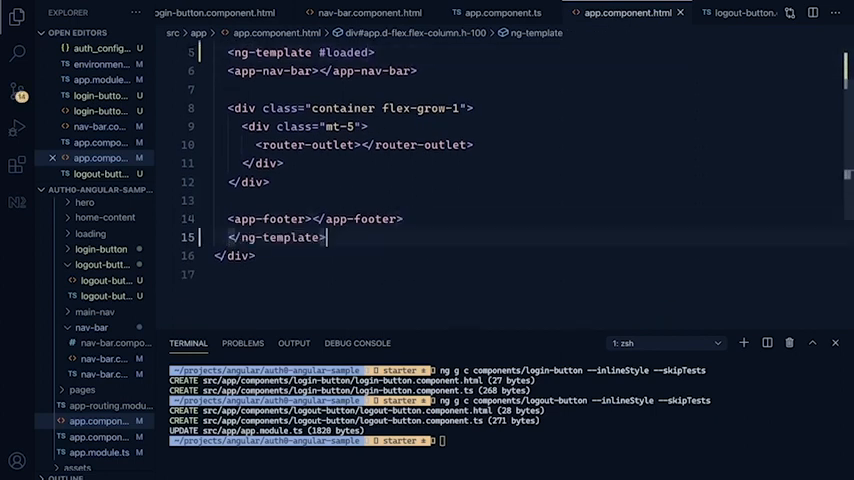